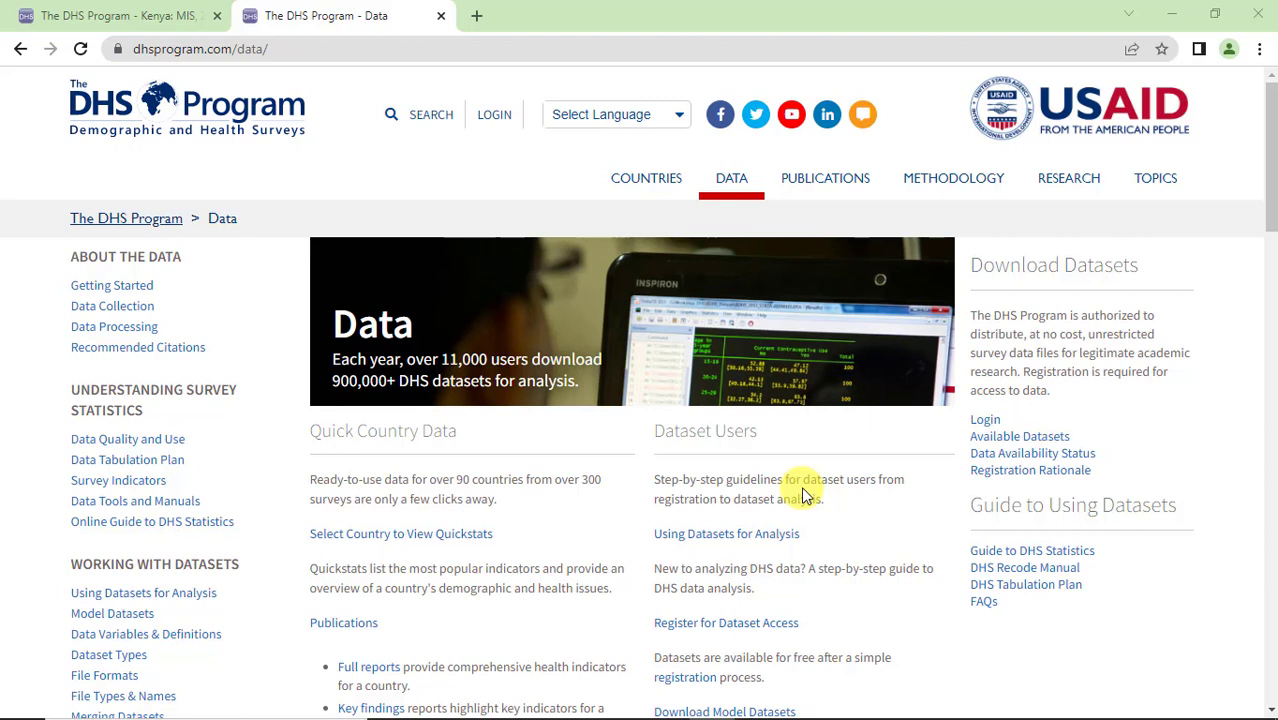
mouse_move(925, 470)
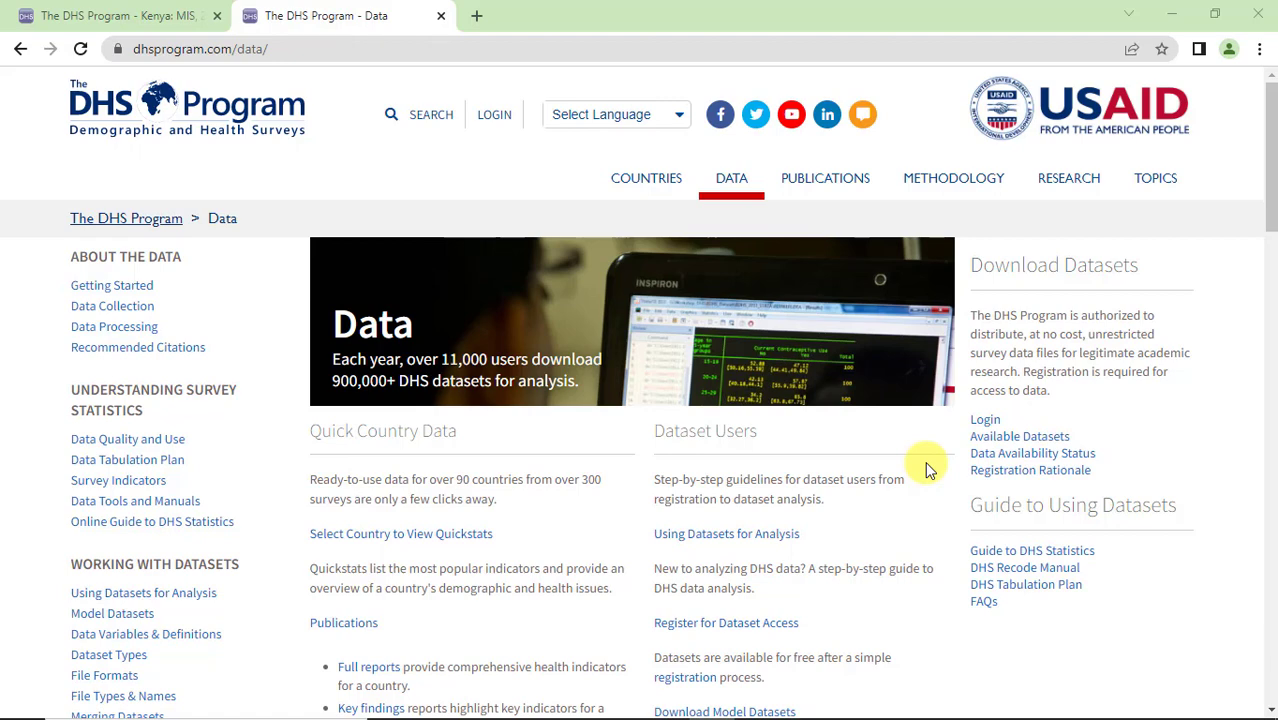
Step: Open the Available Datasets page from the DHS Data page
left_click(1019, 436)
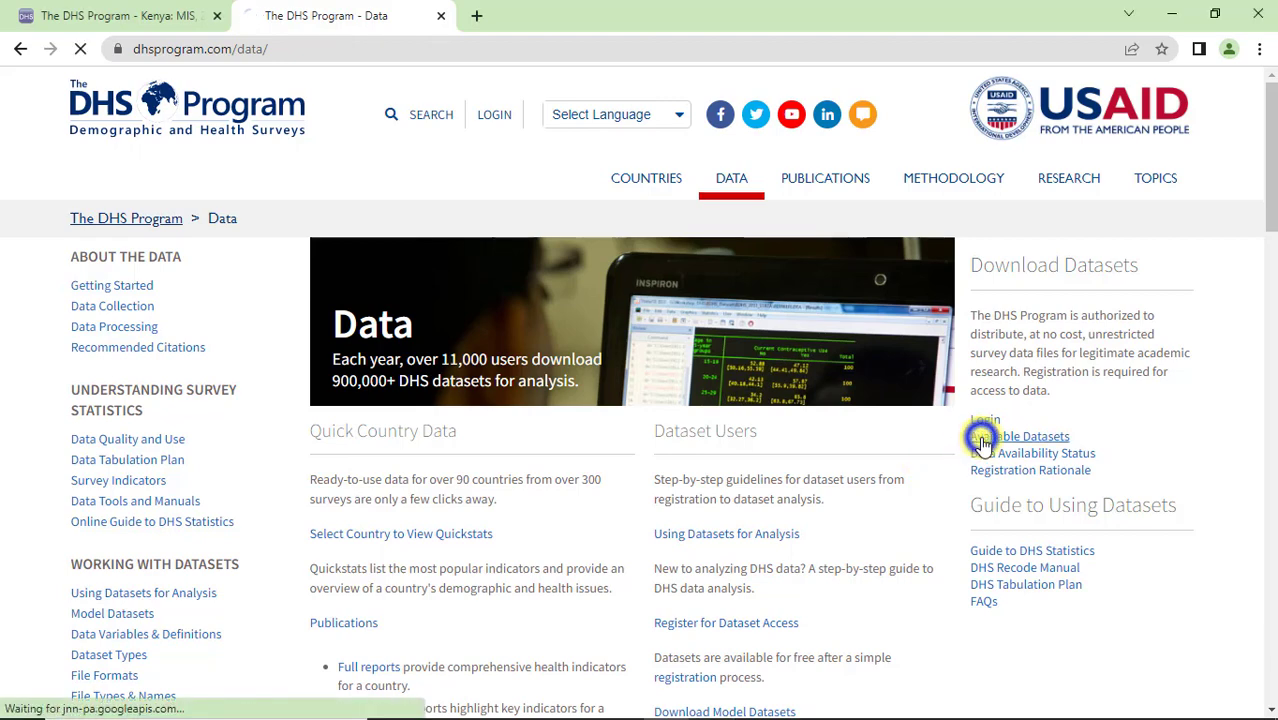
Step: Filter the available datasets to Kenya and scroll through its surveys from 2020 back to 1989
left_click(1035, 436)
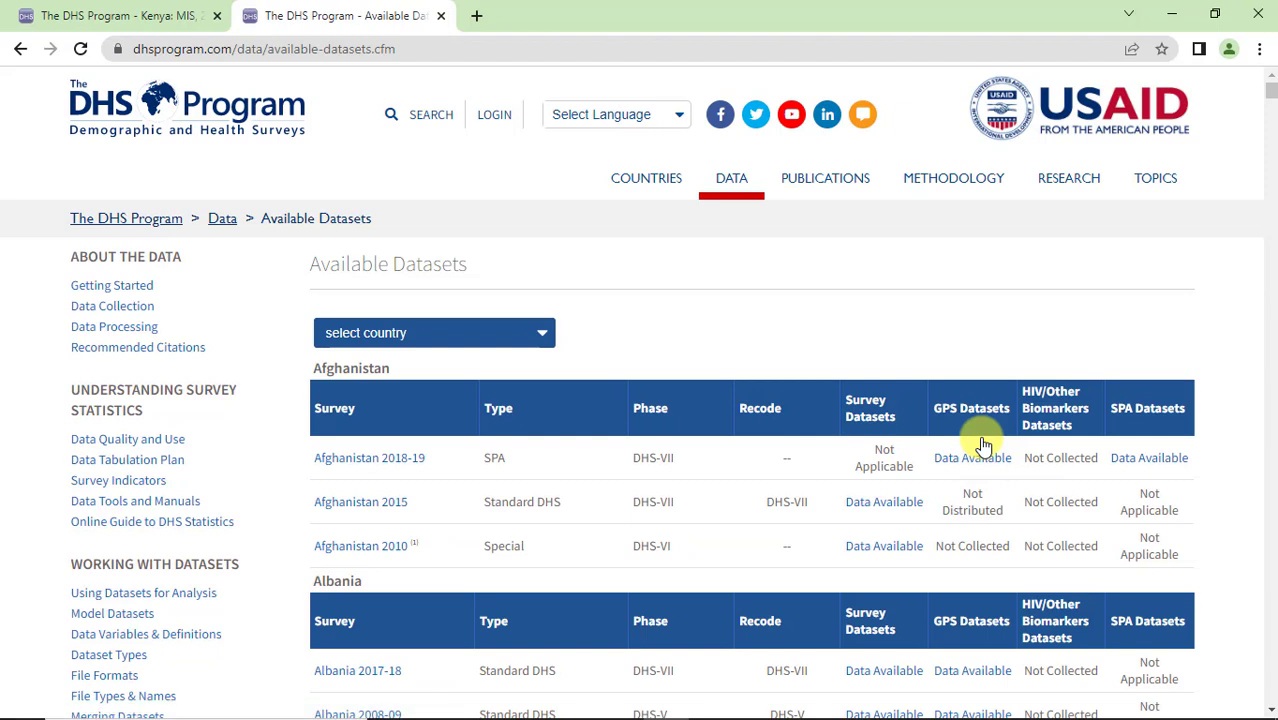
mouse_move(613, 362)
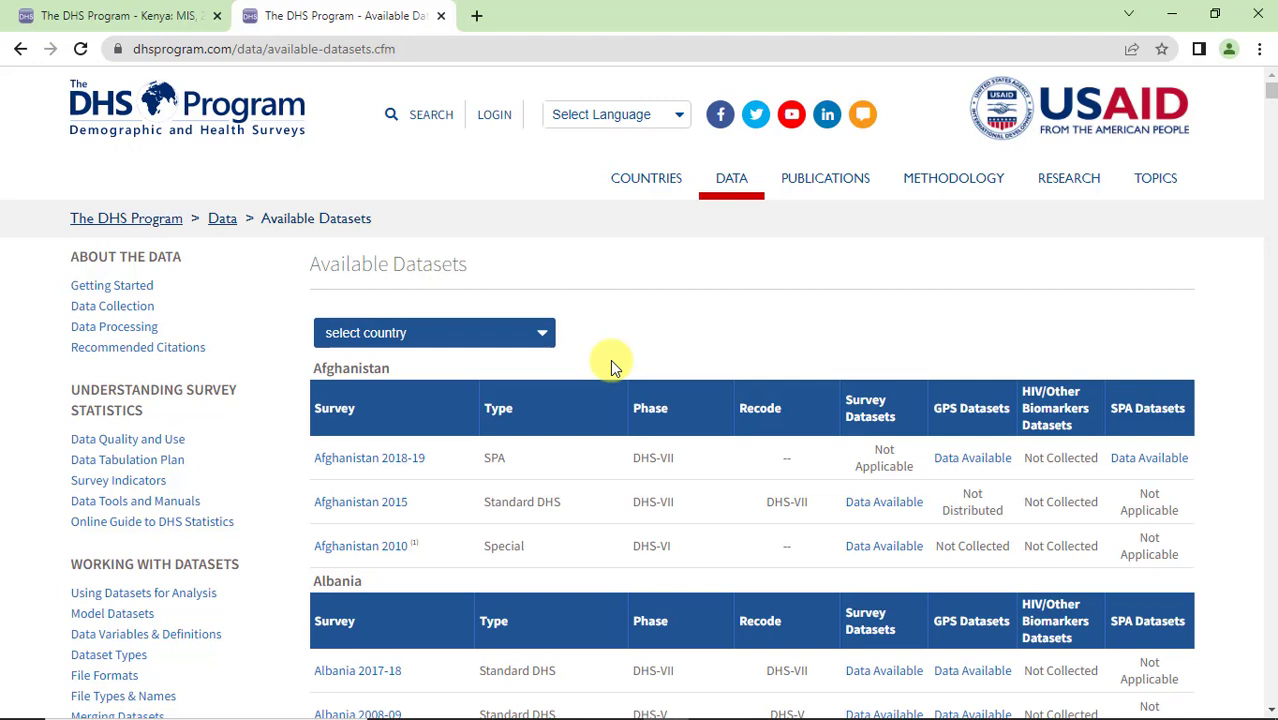
left_click(434, 332)
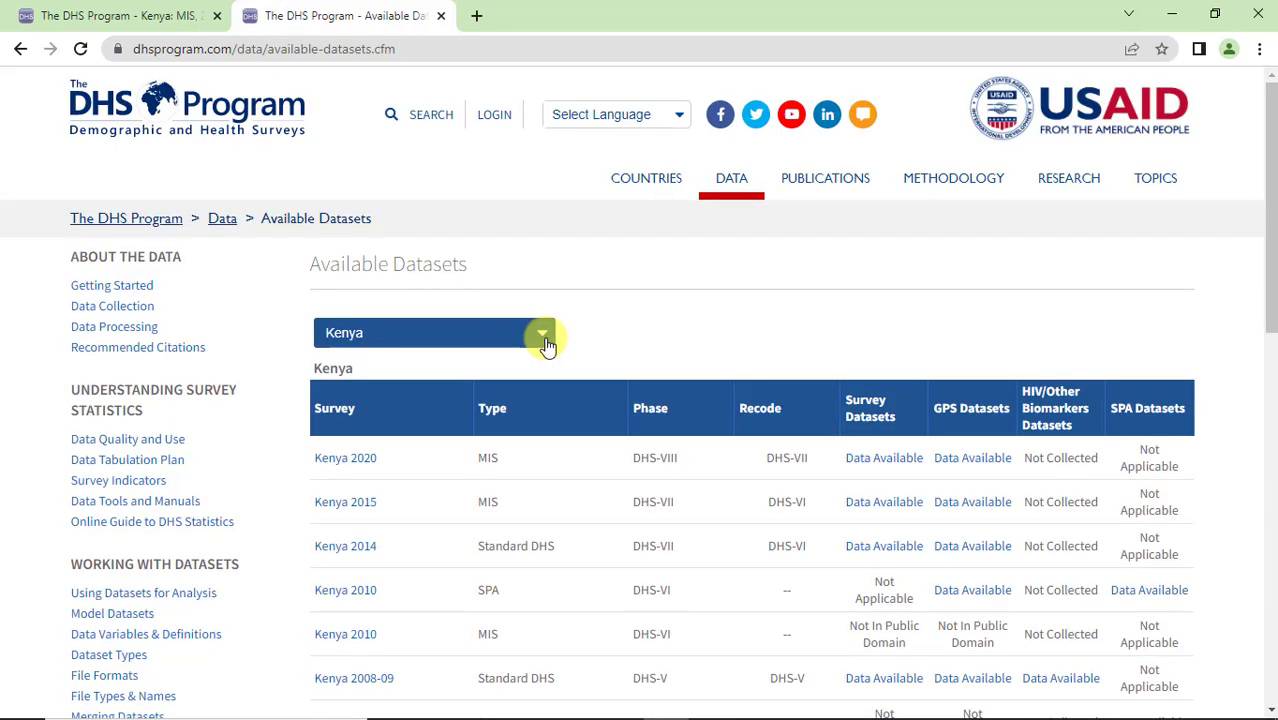
scroll("down", 3)
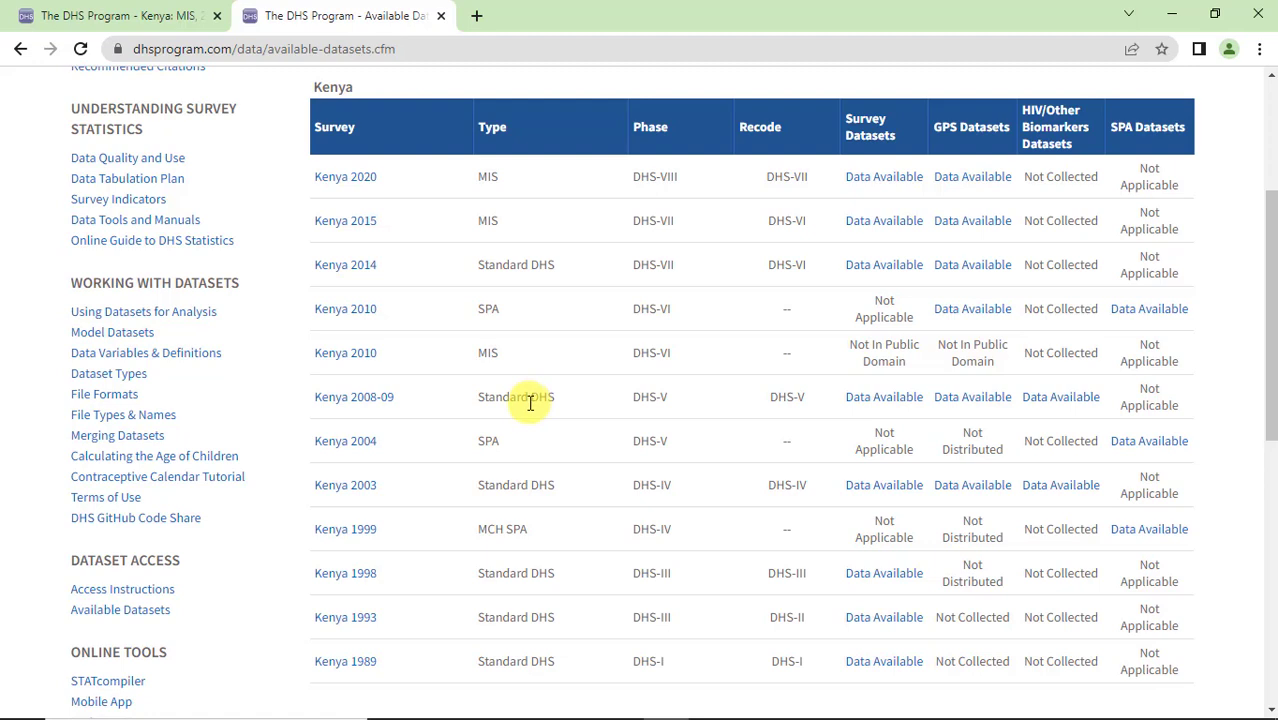
mouse_move(488, 193)
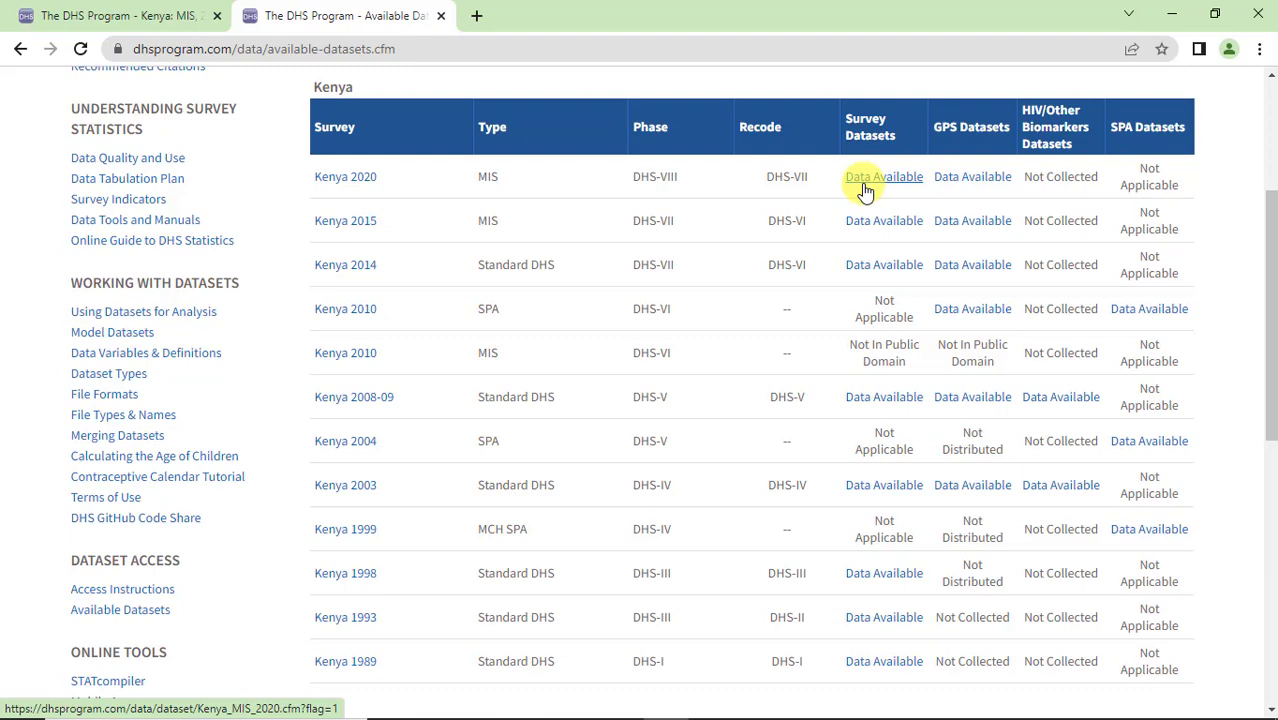
Step: Open the 'Data Available' dataset files page for the Kenya 2020 MIS survey
left_click(884, 176)
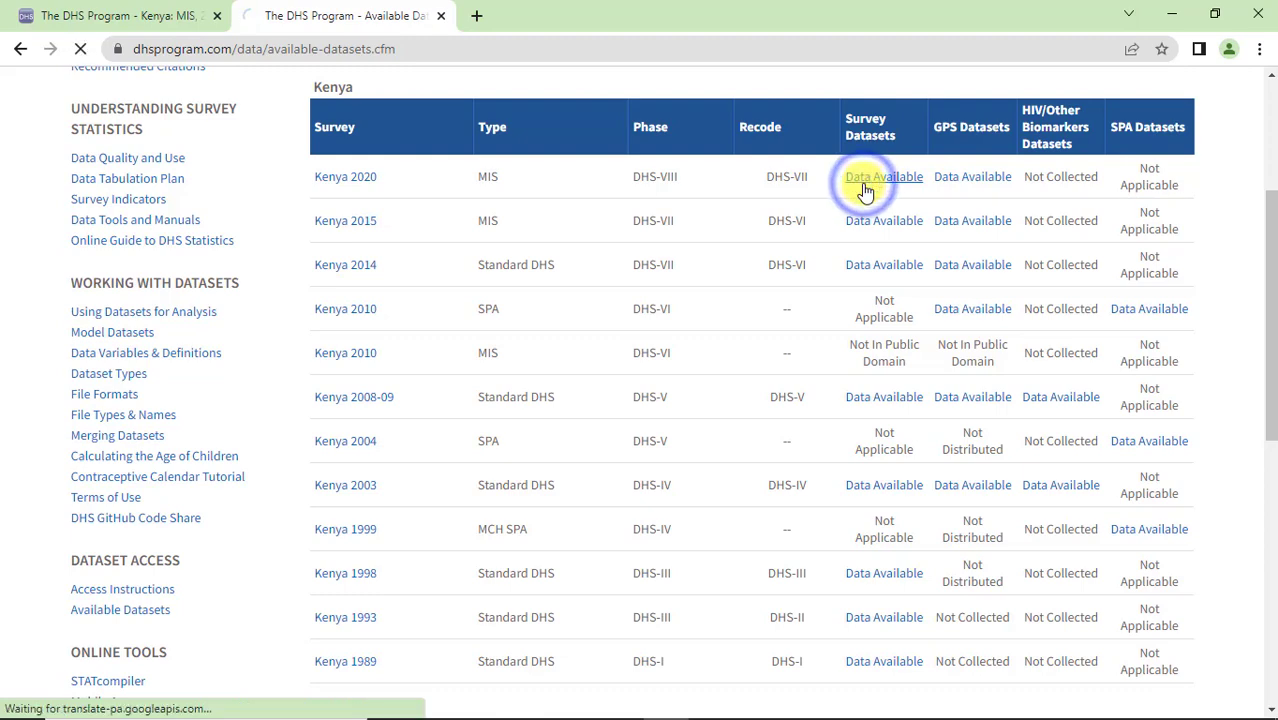
left_click(883, 176)
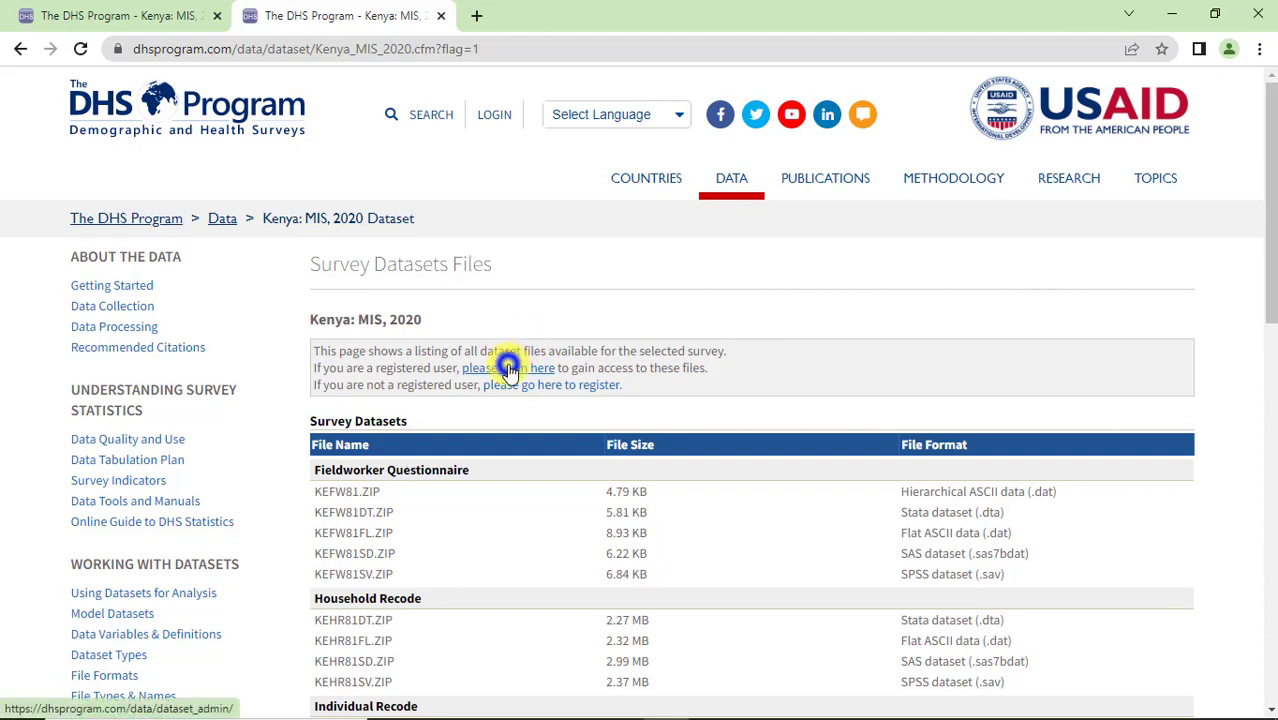
Step: Sign in to the DHS dataset account with email and password
left_click(509, 367)
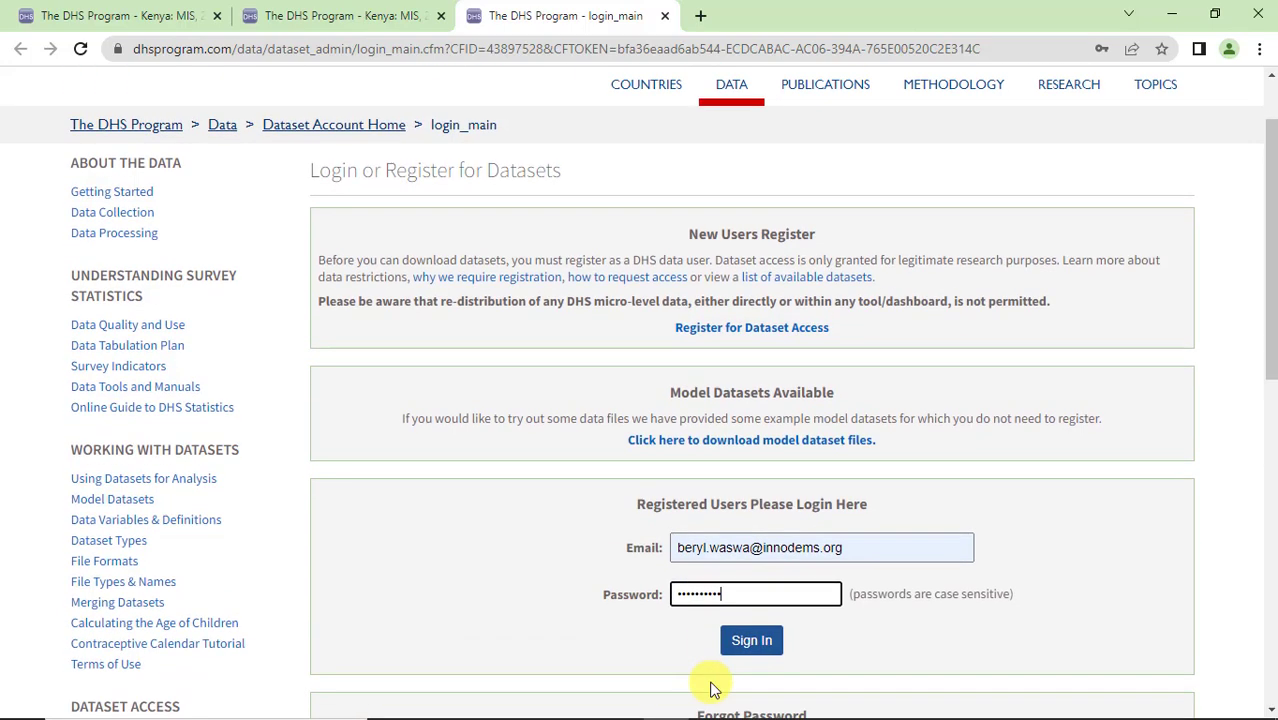
left_click(751, 640)
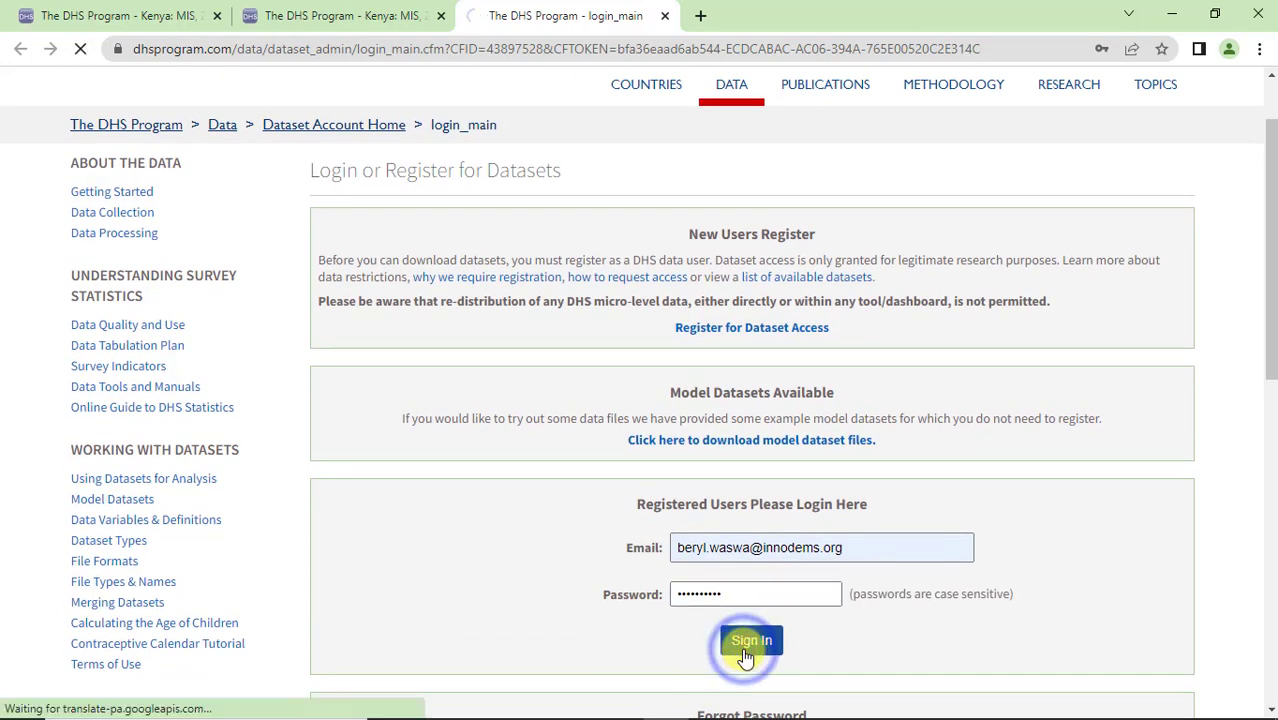
left_click(751, 640)
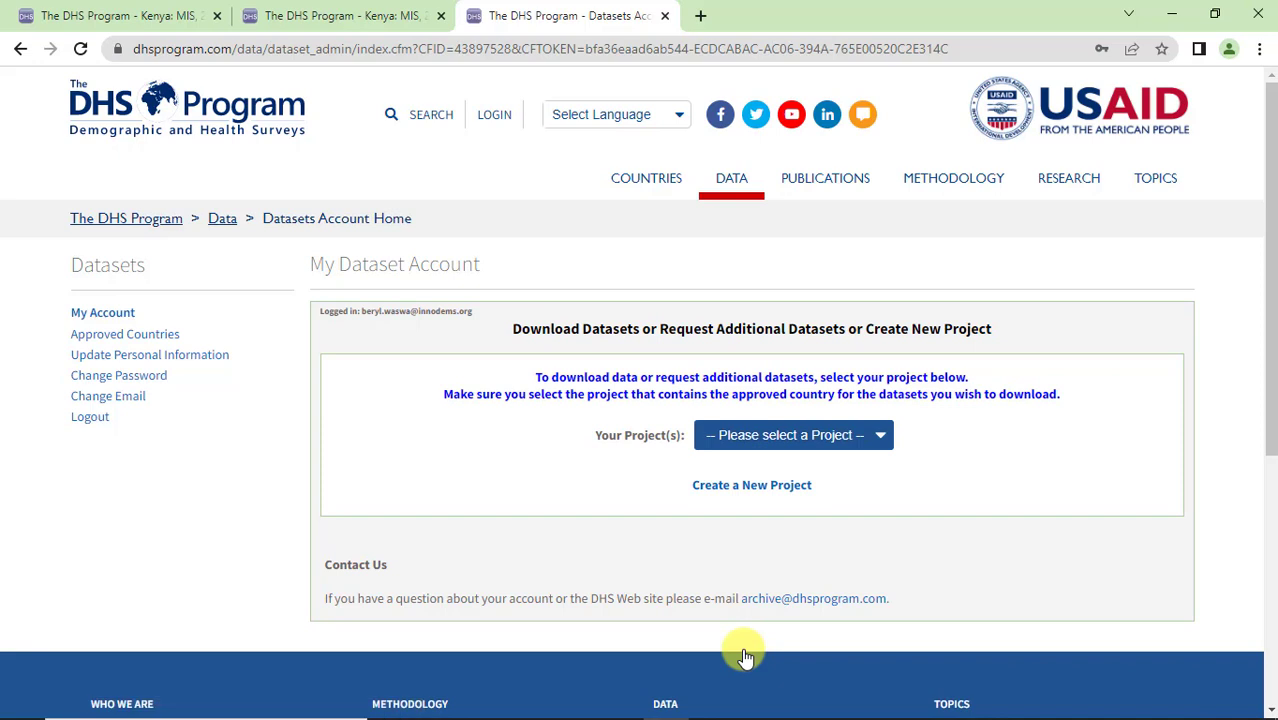
mouse_move(778, 605)
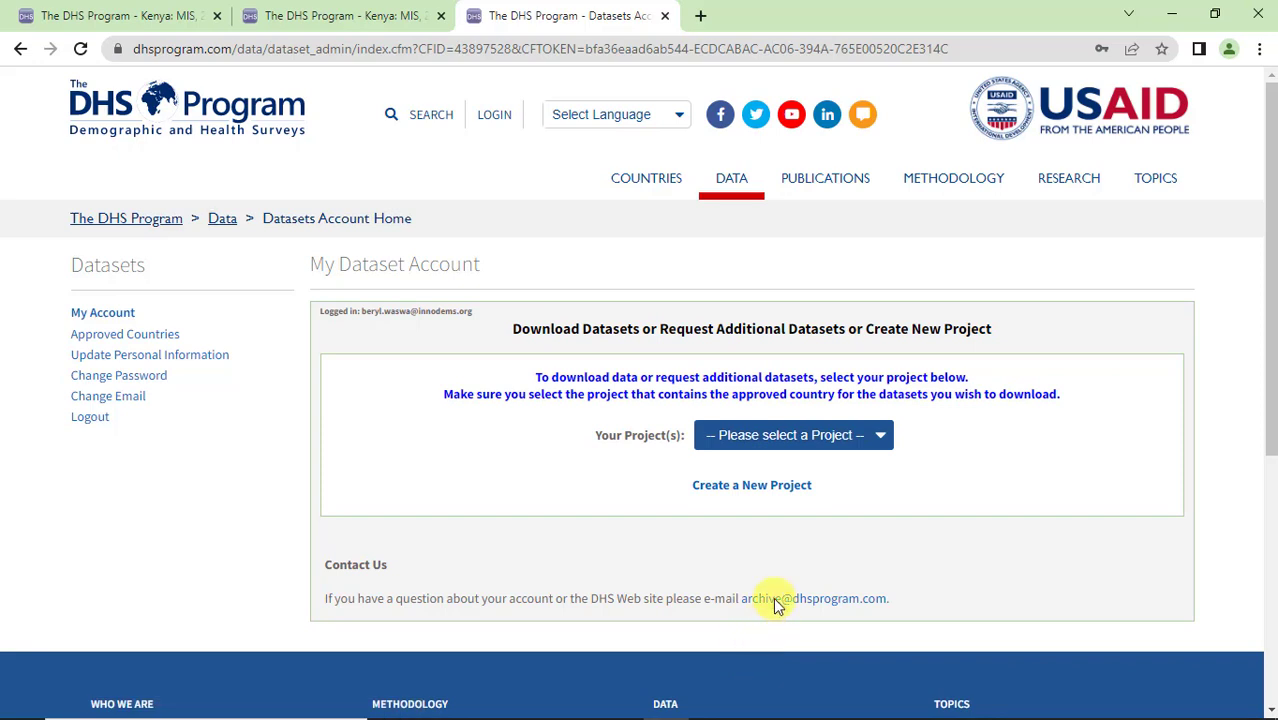
Step: Select the Data Analysis project and Kenya, then open the Kenya 2020 MIS downloads
left_click(792, 434)
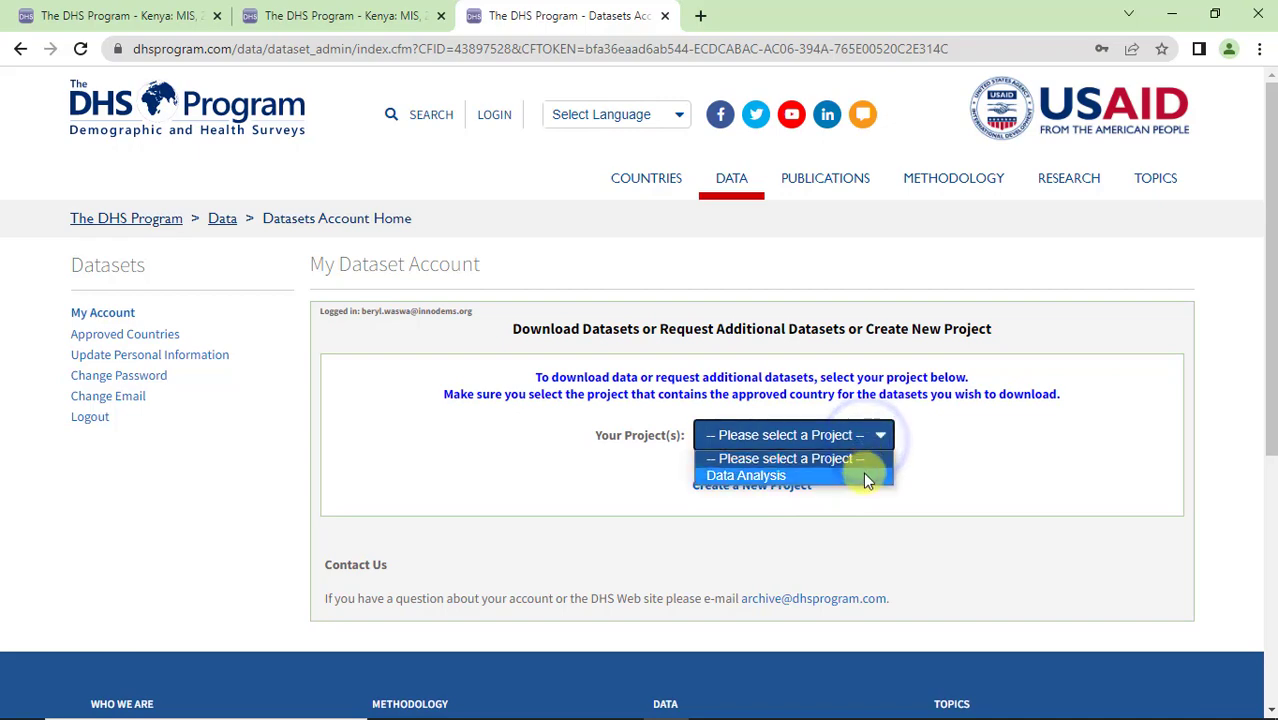
left_click(746, 475)
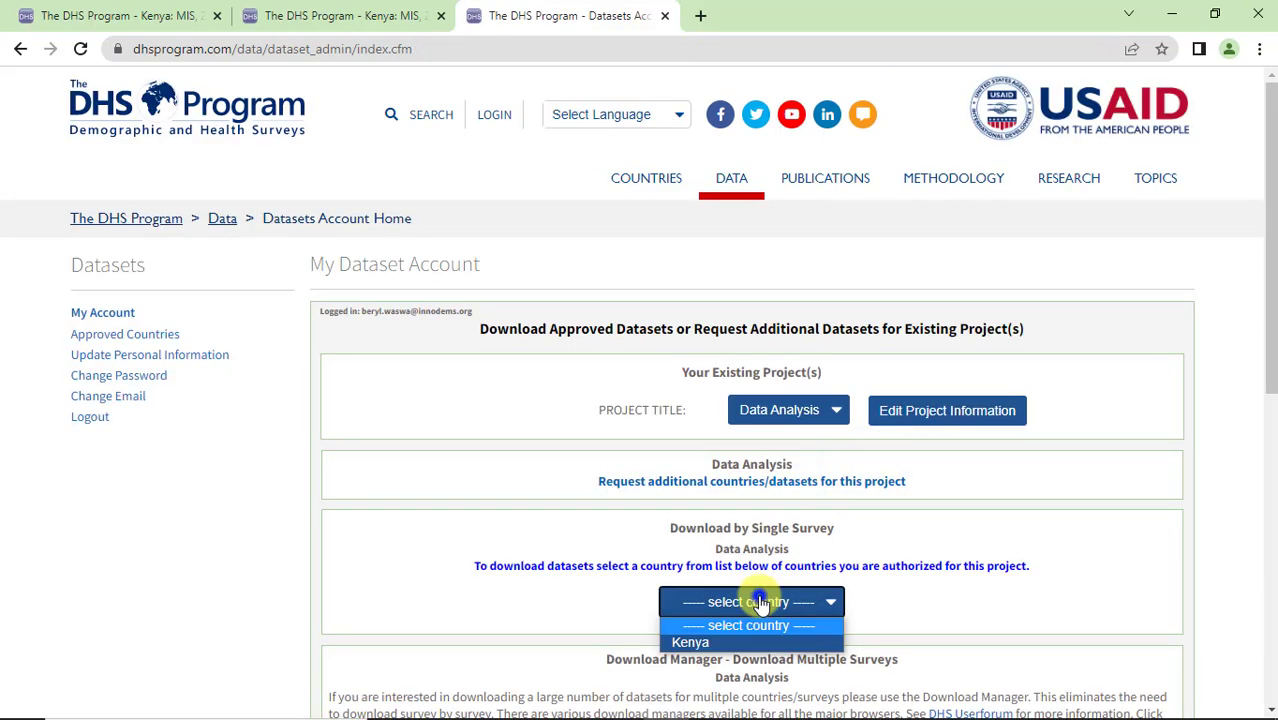
left_click(690, 642)
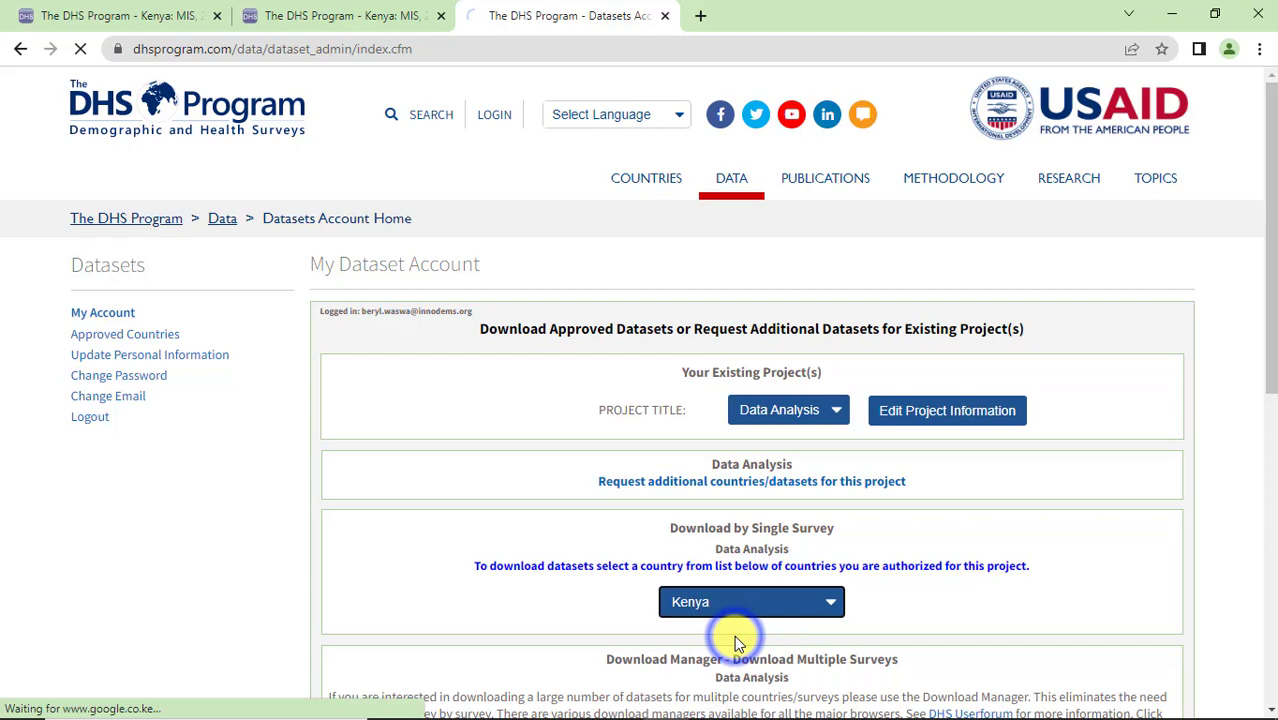
left_click(751, 601)
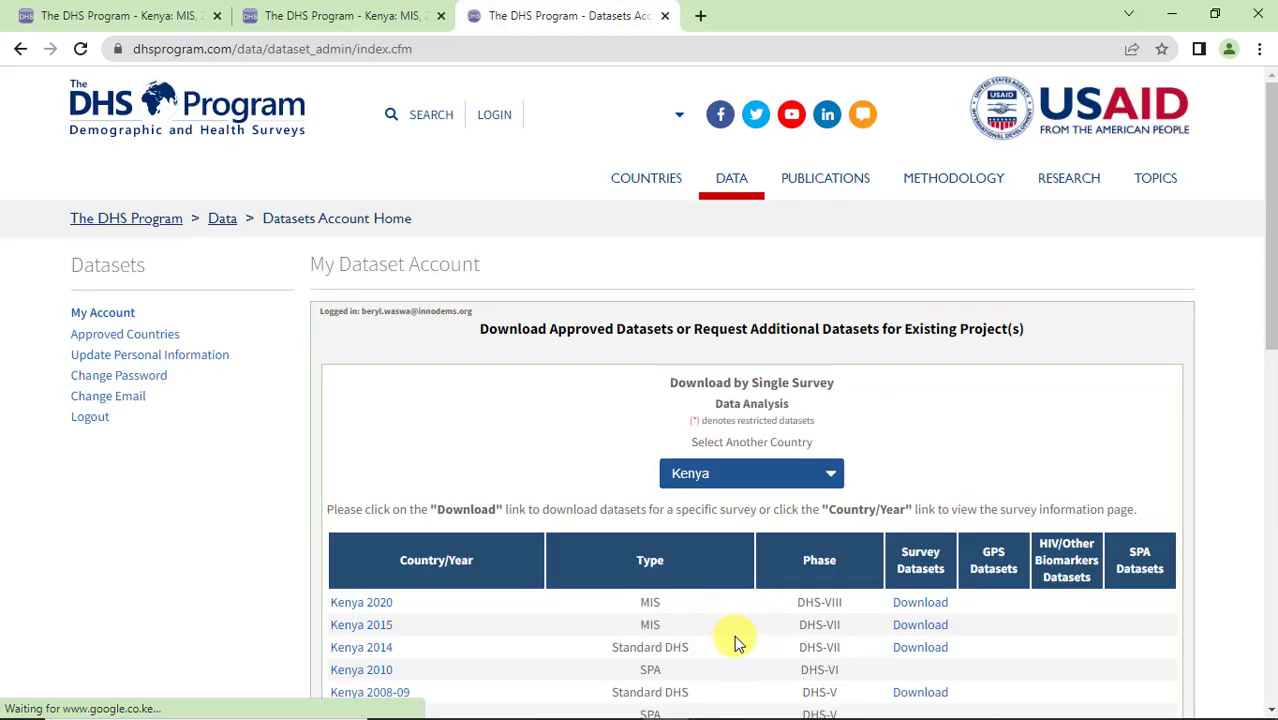
left_click(919, 601)
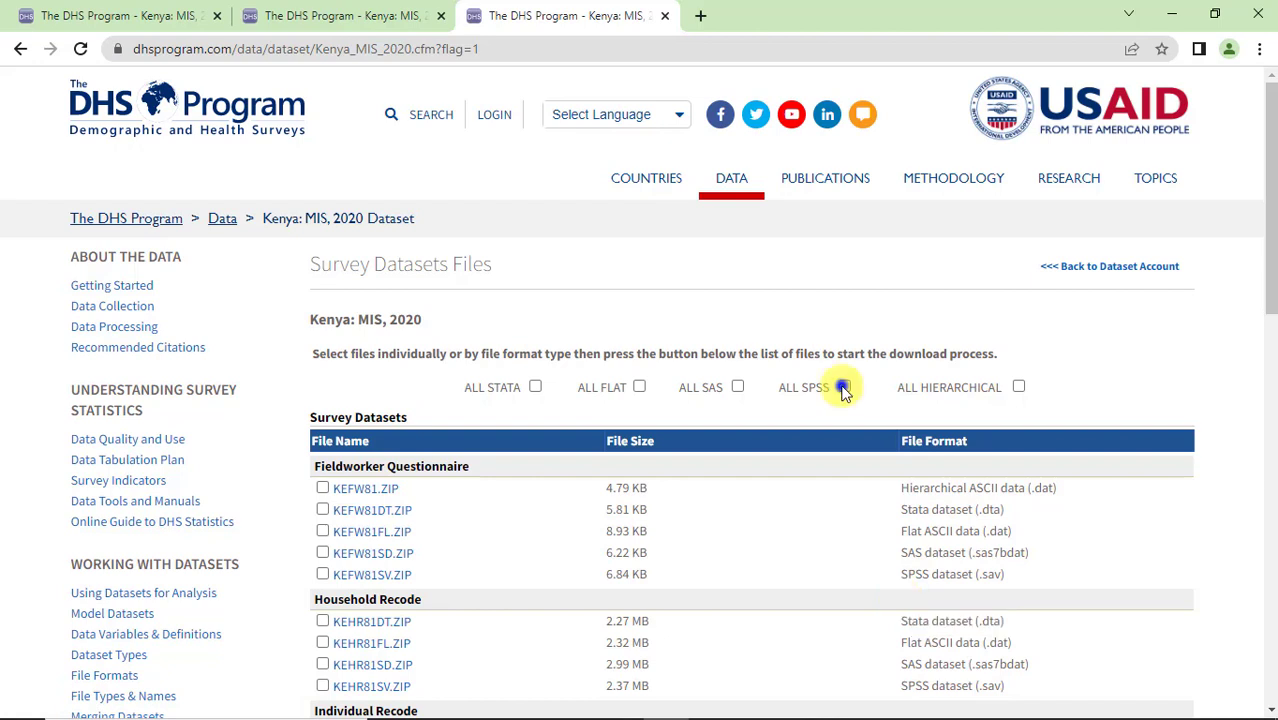
Step: Tick All SPSS files and process the selected files for download
left_click(839, 387)
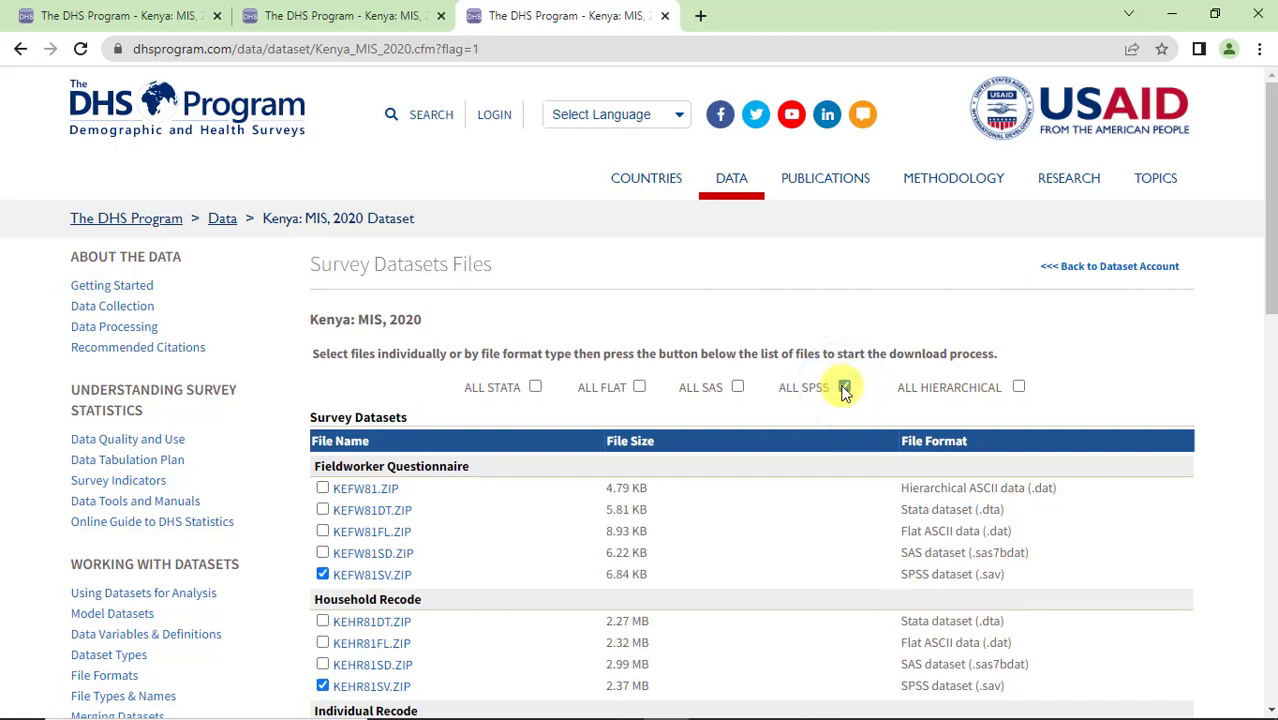
left_click(844, 388)
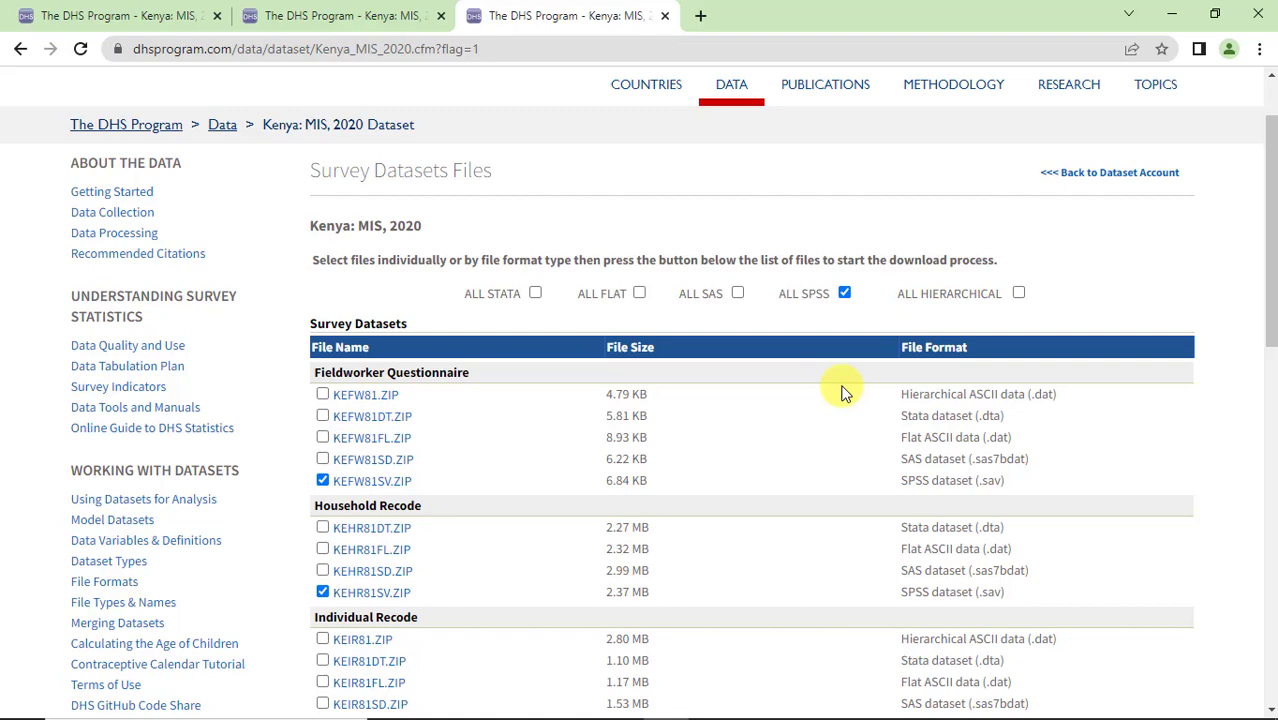
scroll("down", 3)
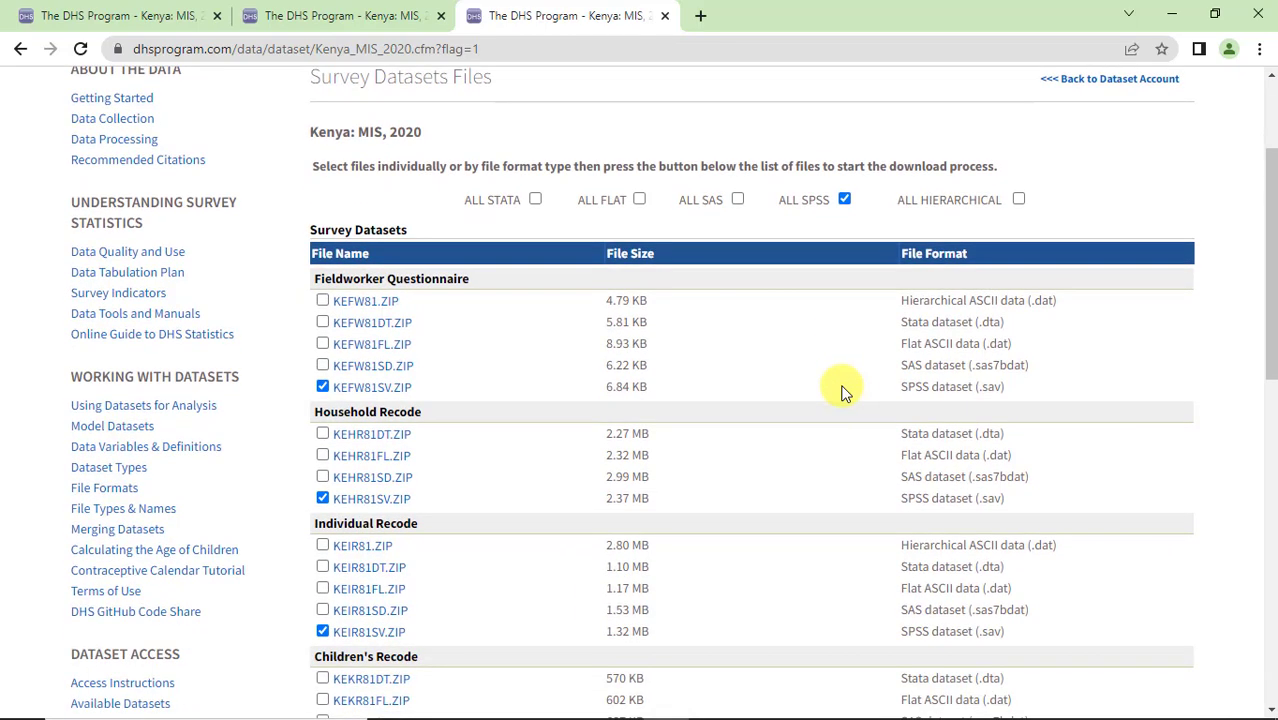
scroll("down", 3)
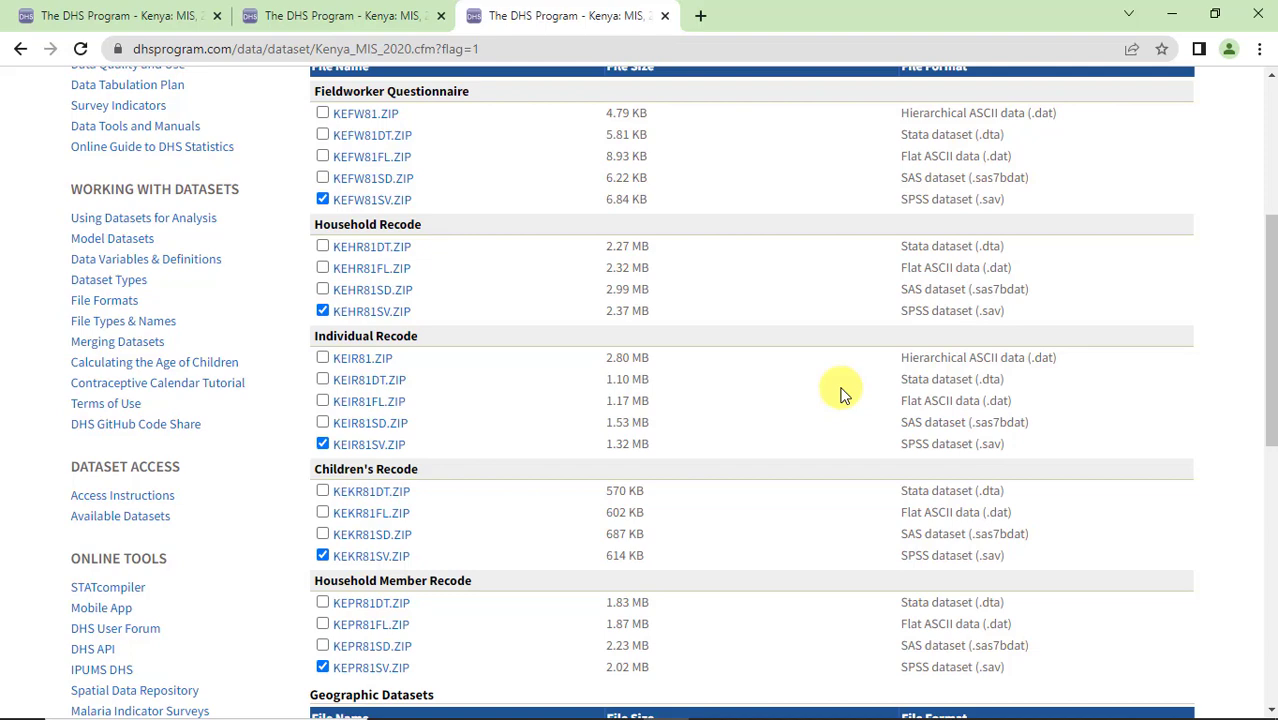
left_click(432, 481)
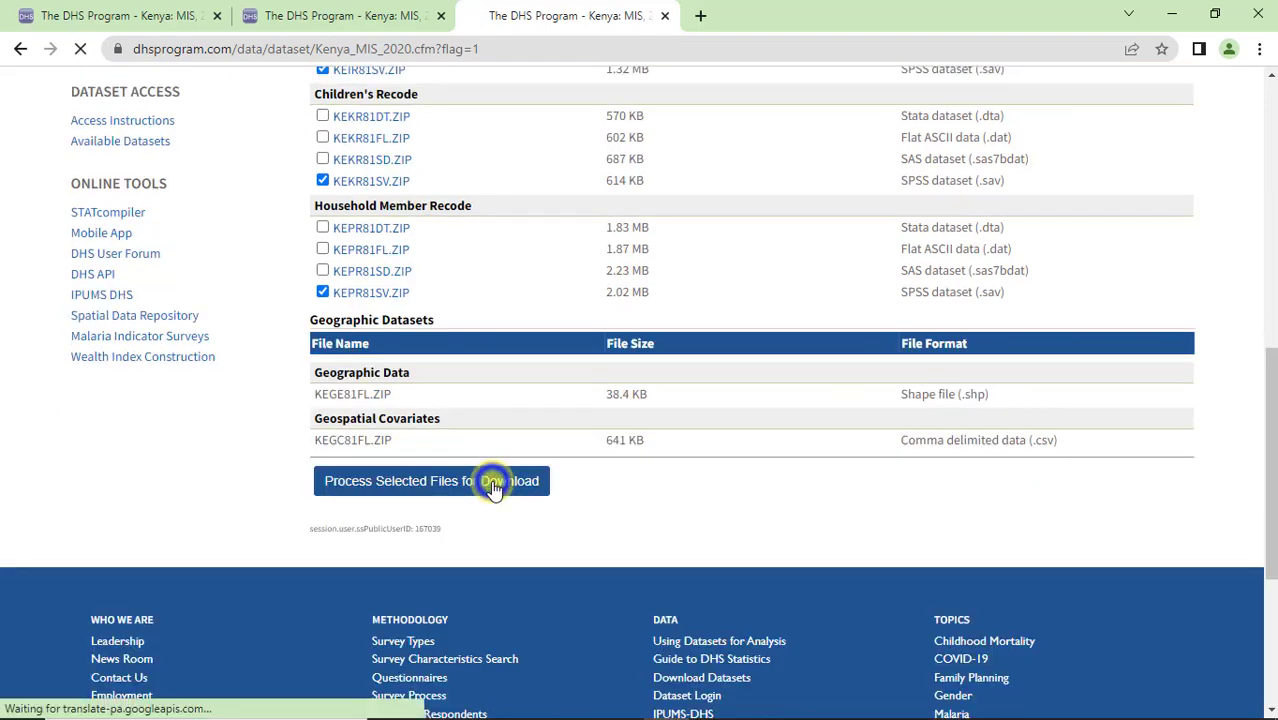
left_click(431, 481)
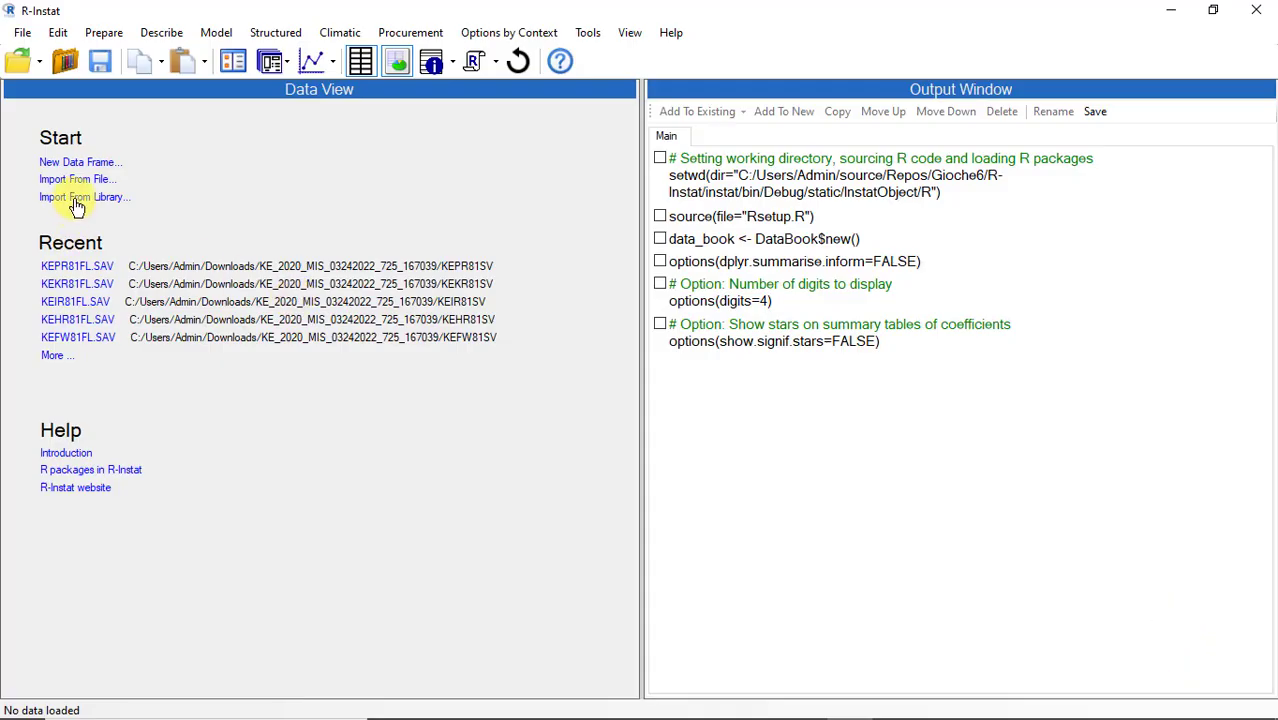
mouse_move(77, 186)
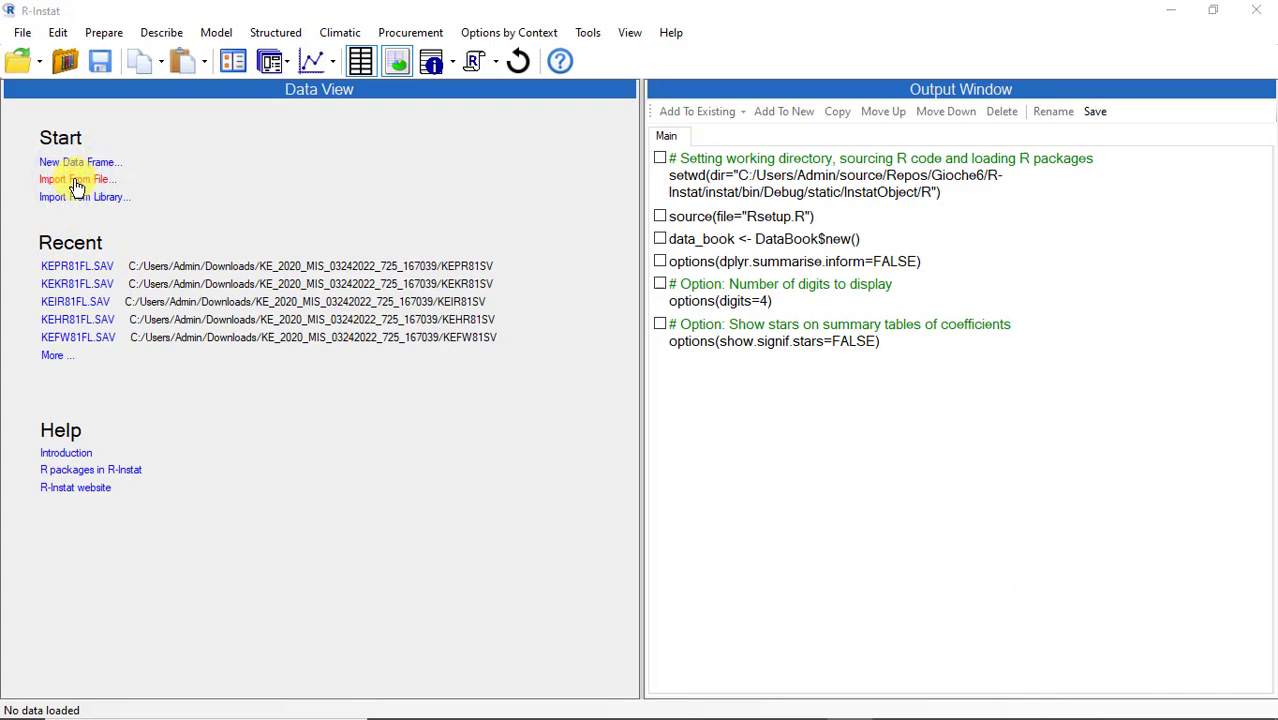
Step: Import KEFW81FL.SAV from the downloaded DHS folder as a new data frame
left_click(77, 179)
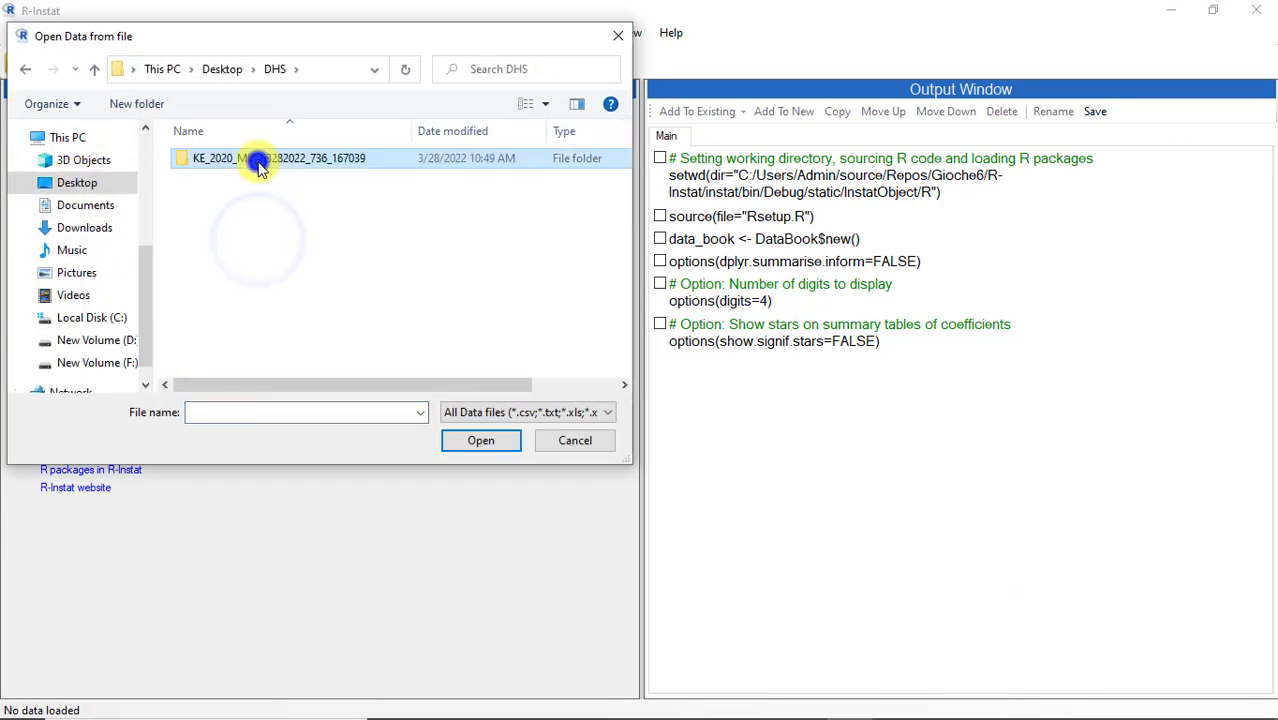
double_click(258, 158)
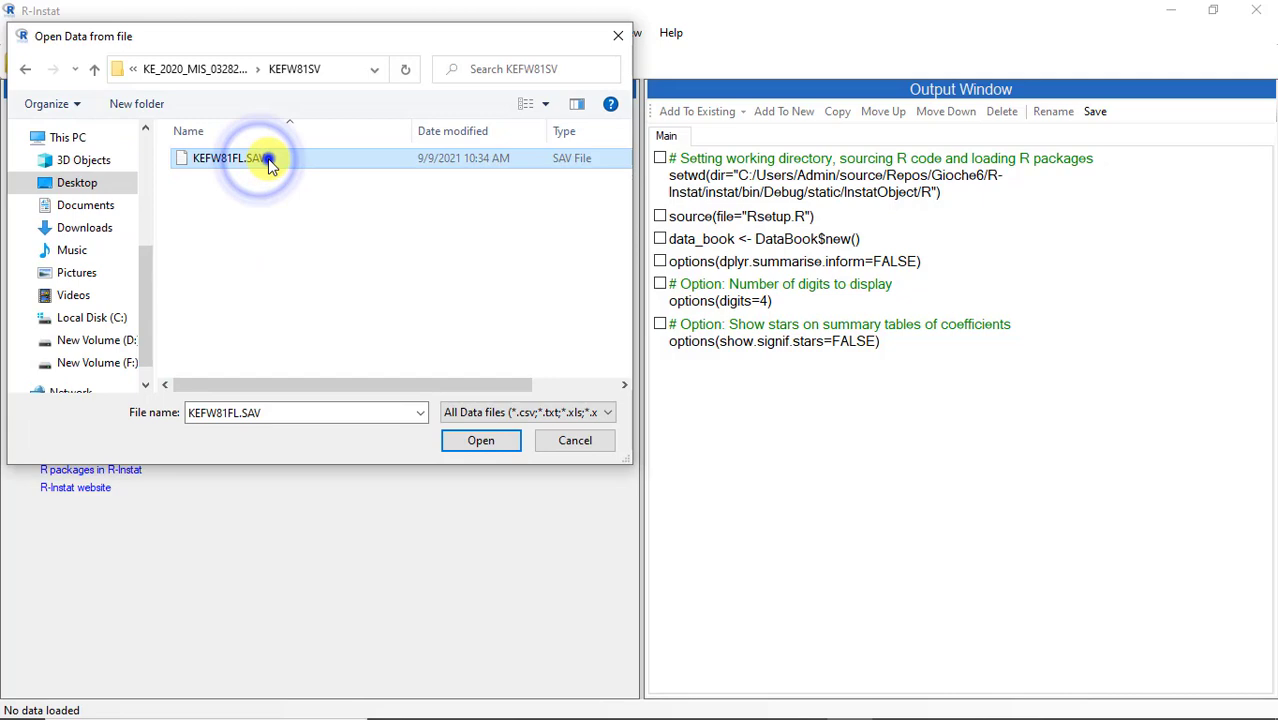
left_click(480, 440)
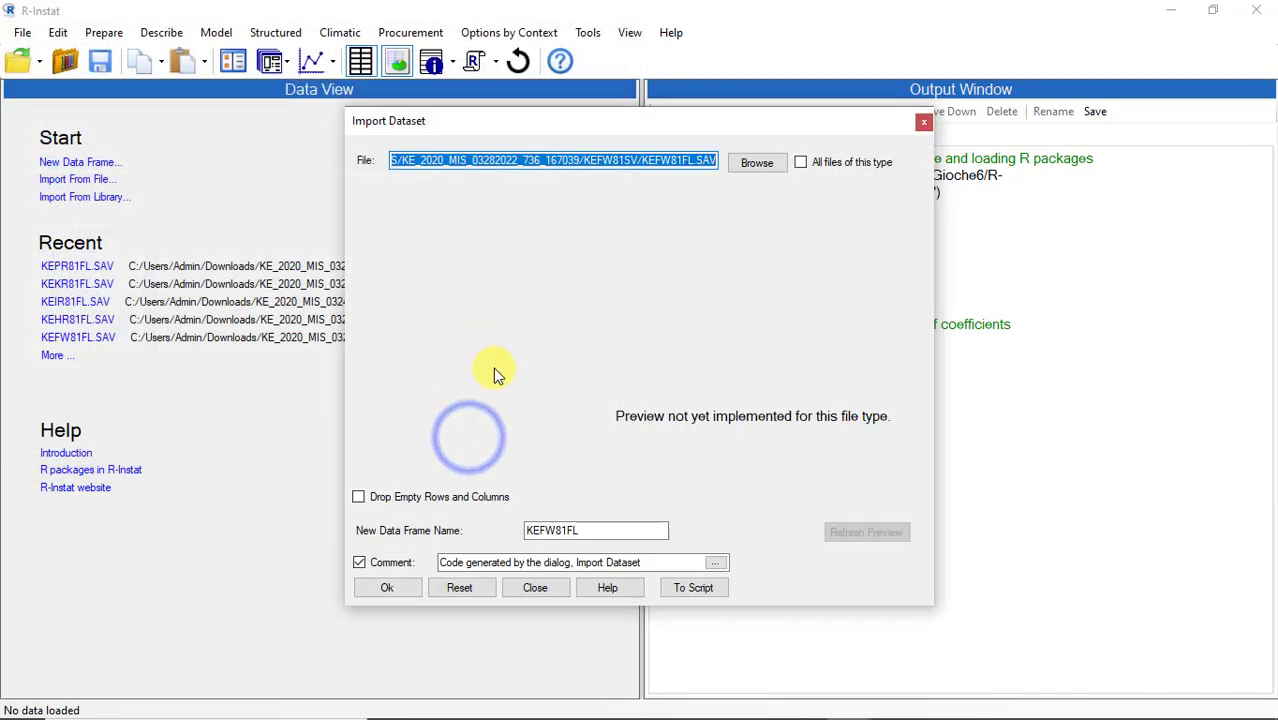
left_click(387, 587)
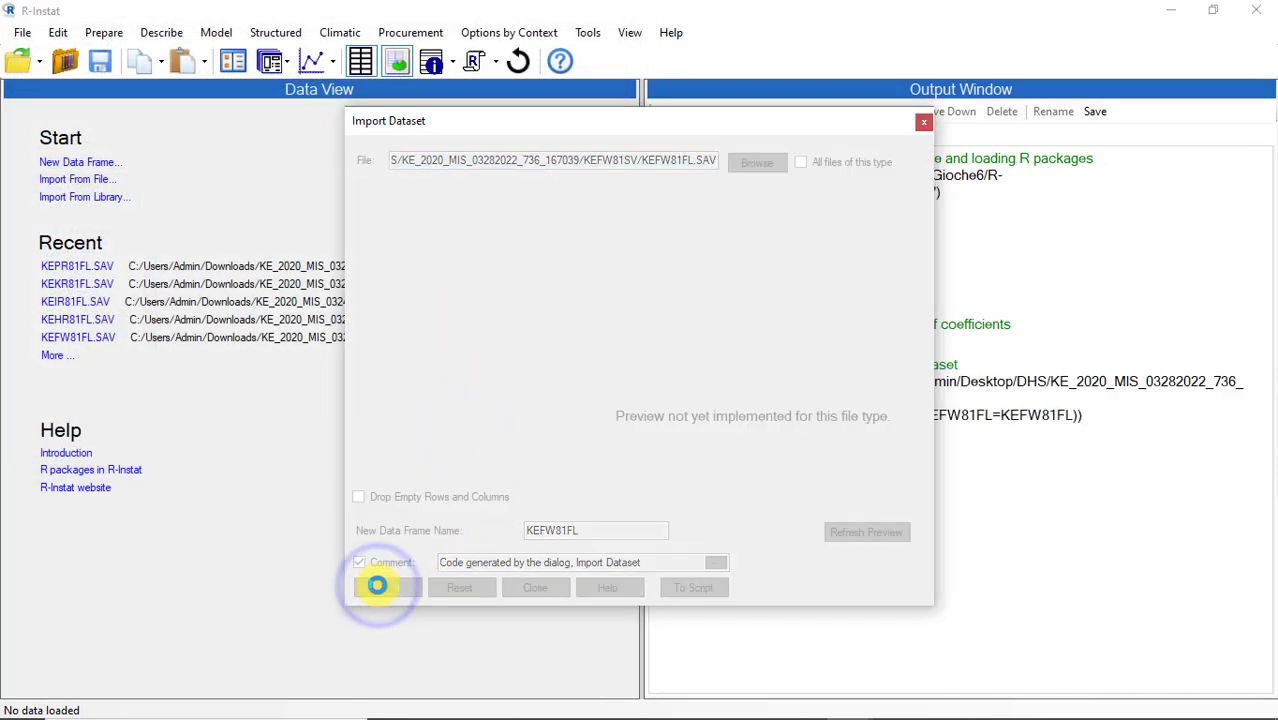
Step: Import the KEHR81FL and KEIR81FL SPSS files as new data frames
left_click(378, 587)
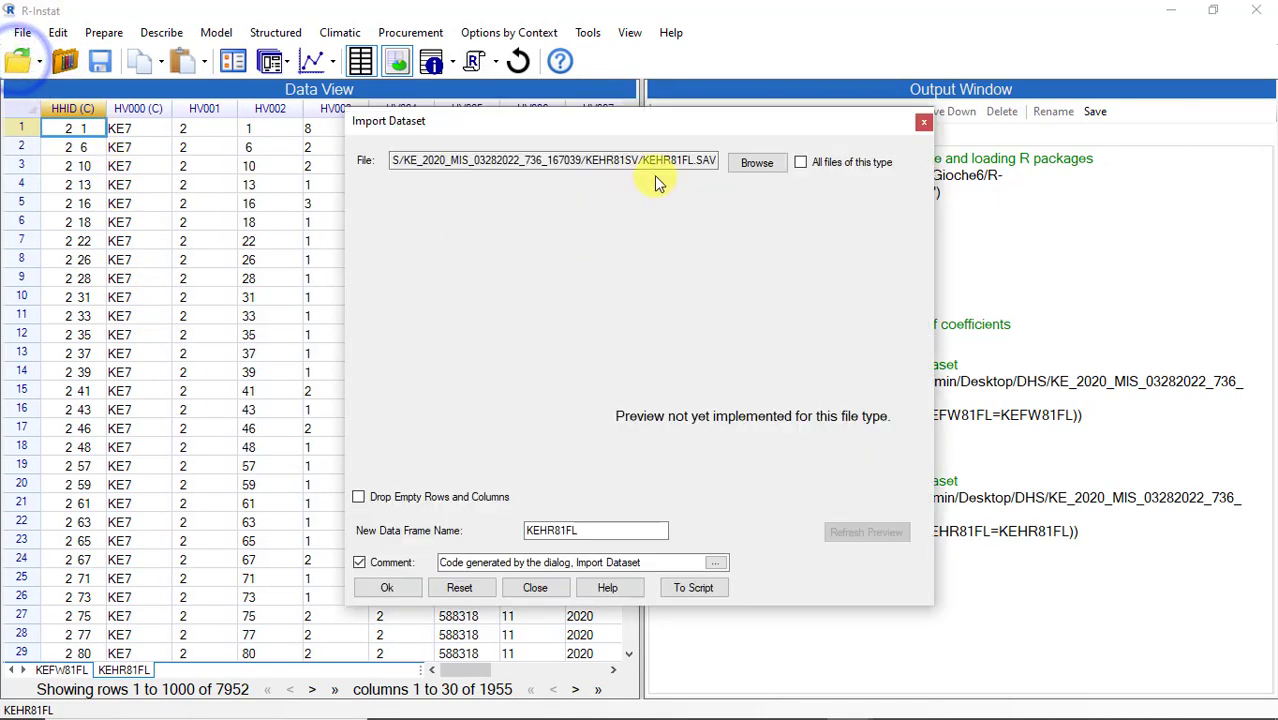
left_click(756, 162)
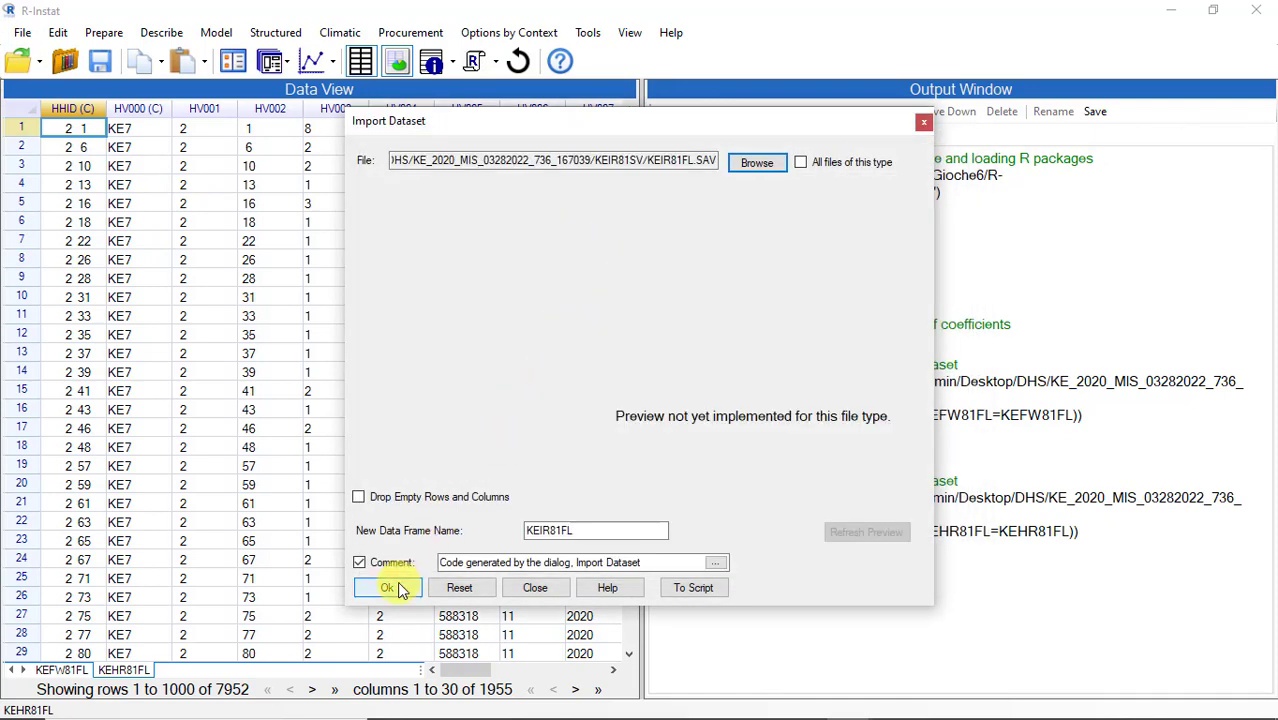
left_click(388, 587)
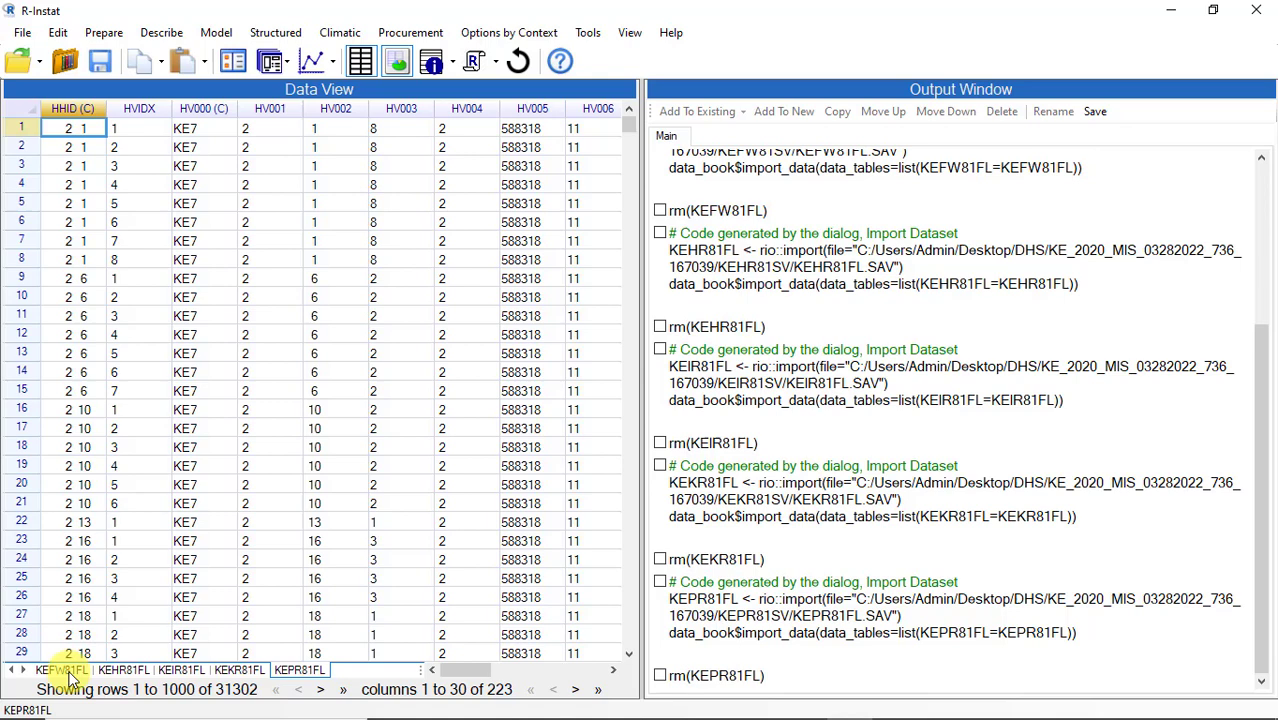
Step: View the KEFW81FL, KEHR81FL, KEIR81FL, KEKR81FL and KEPR81FL tabs, then KEPR81FL's column metadata
left_click(60, 669)
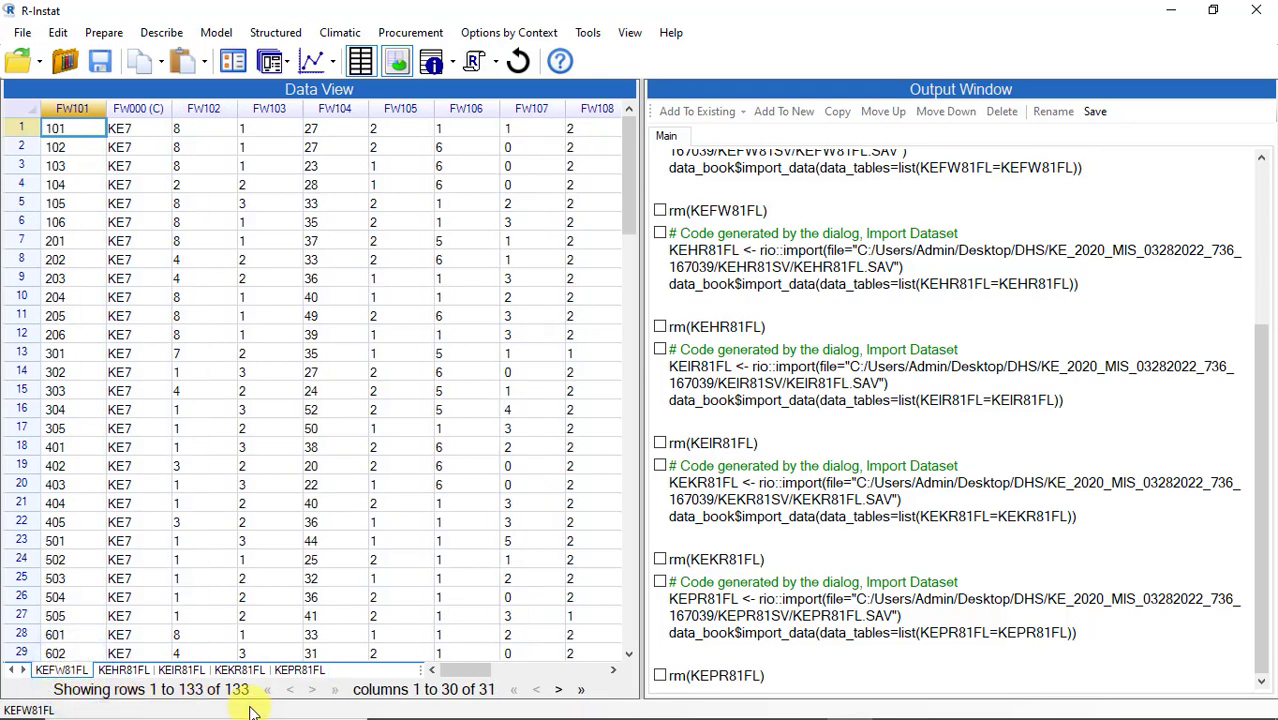
left_click(122, 670)
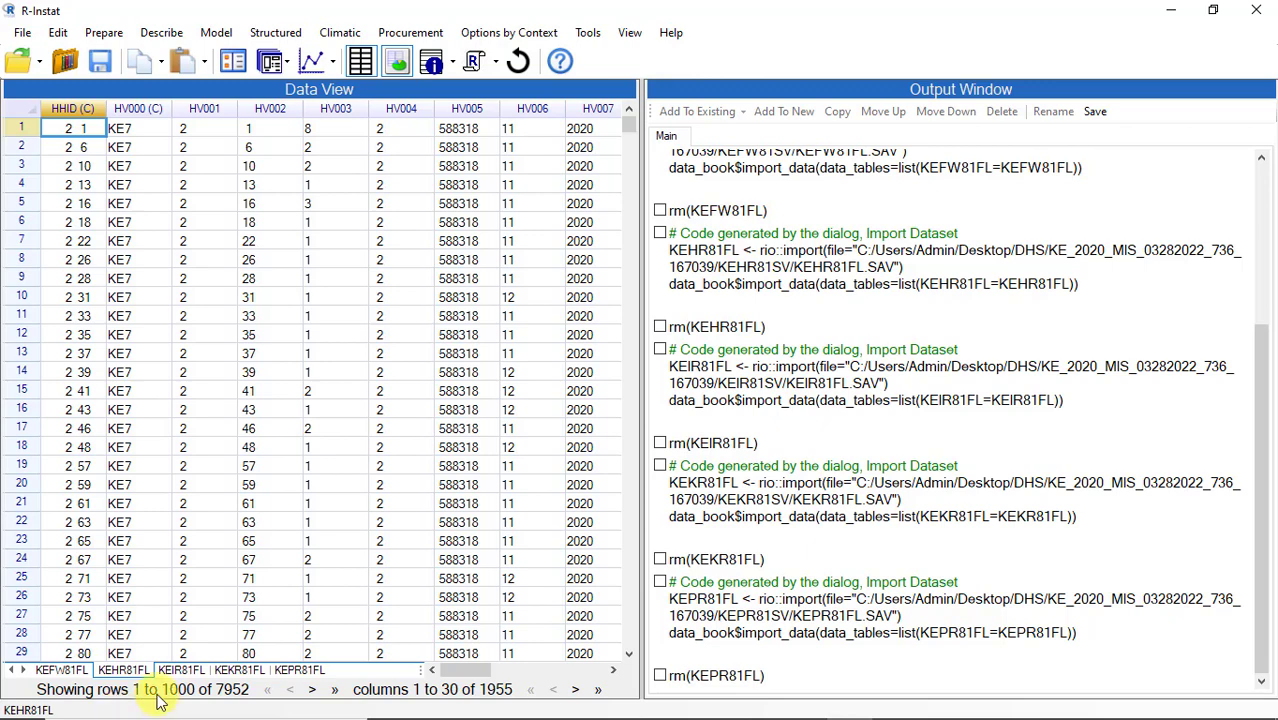
left_click(181, 669)
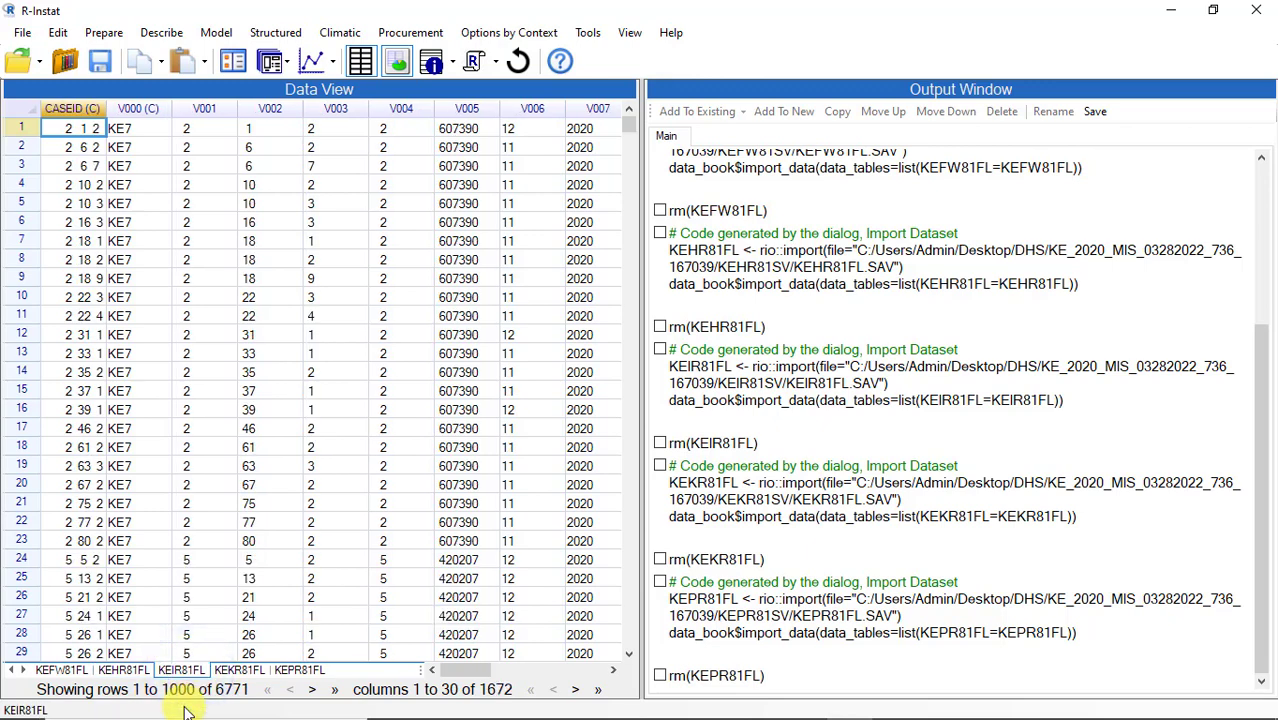
left_click(239, 669)
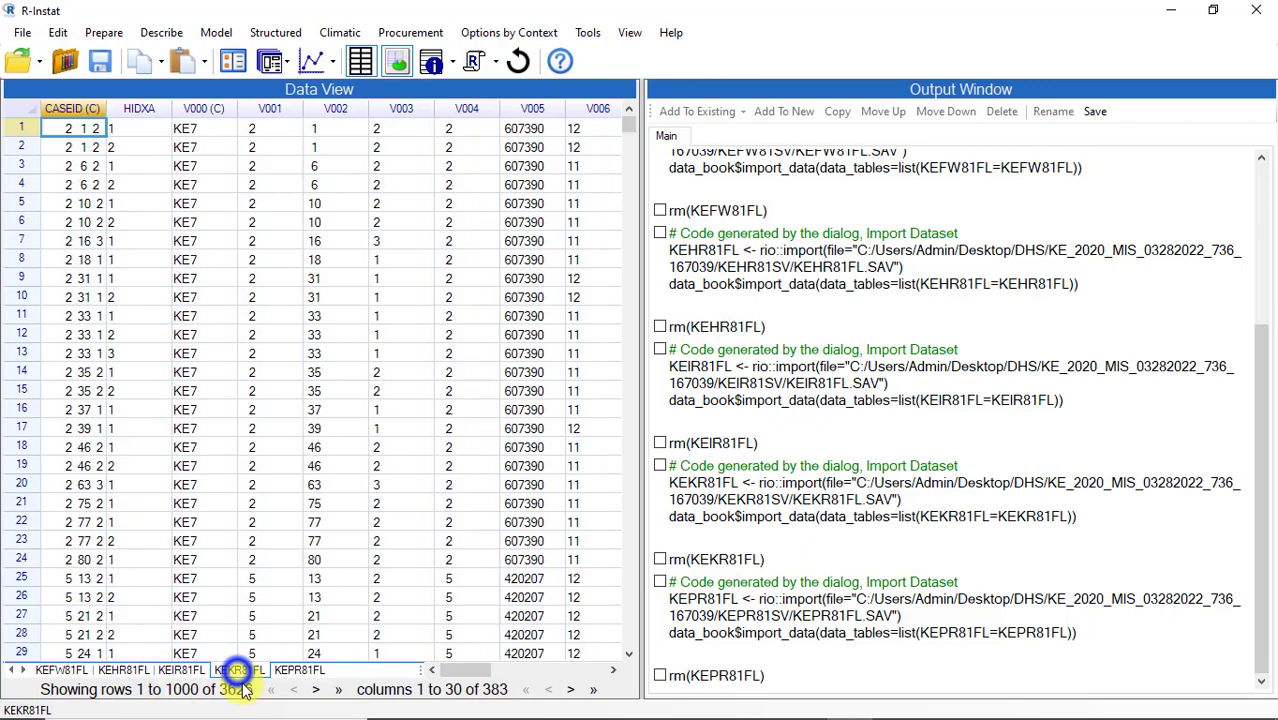
left_click(299, 669)
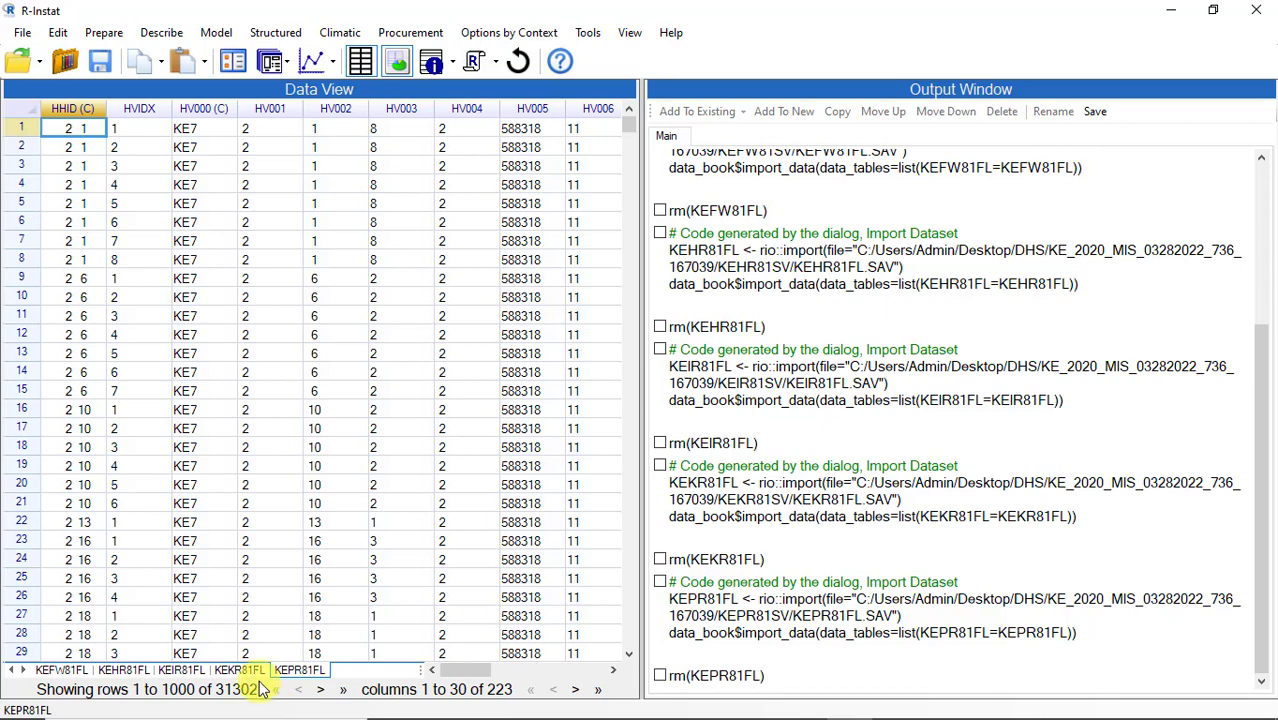
left_click(432, 61)
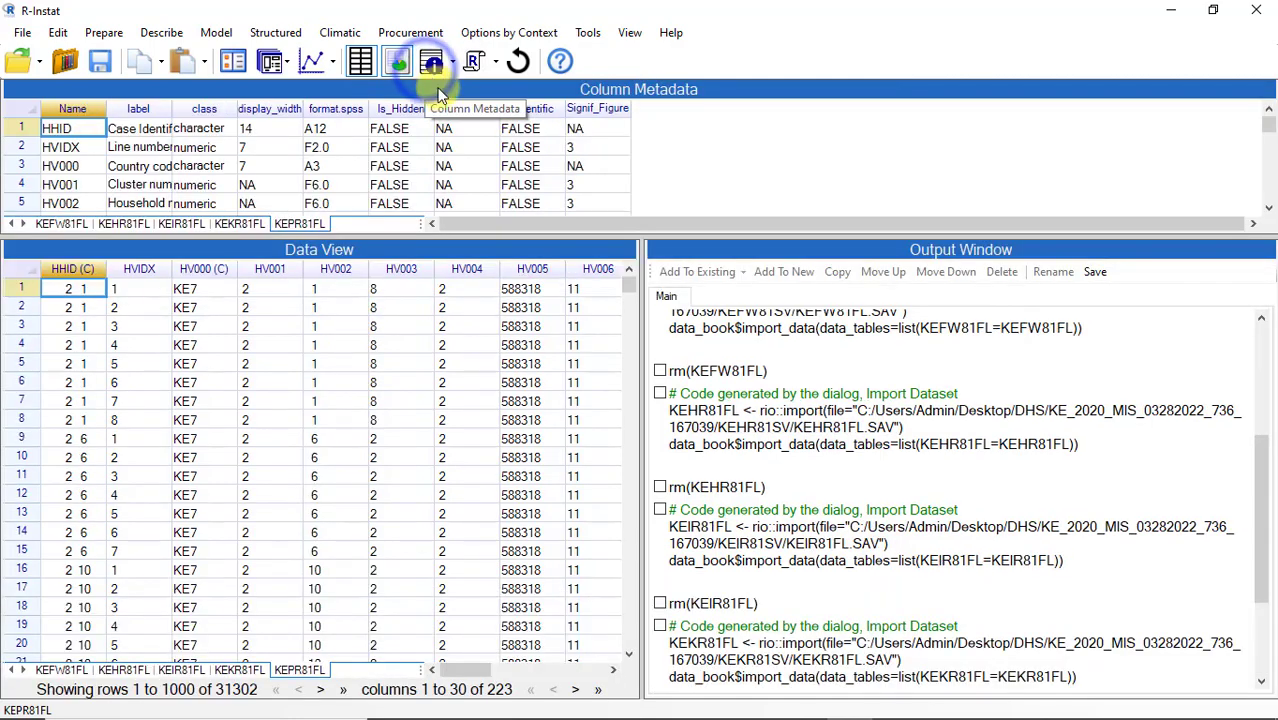